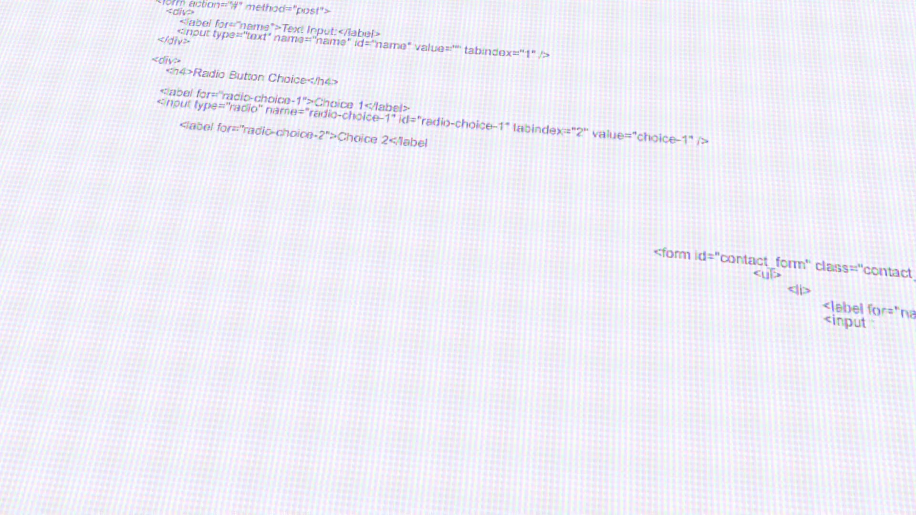
Scroll to the Domains section and launch the Addon Domains tool
scroll("up", 3)
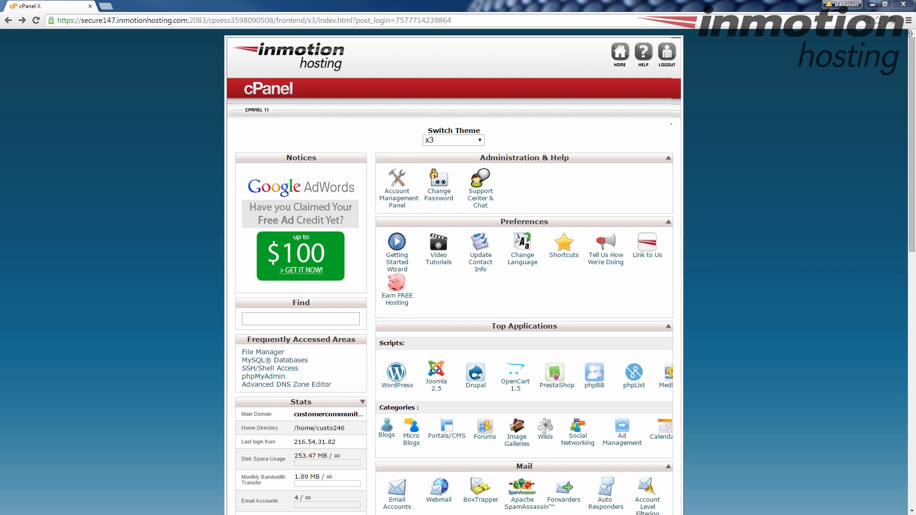
mouse_move(559, 196)
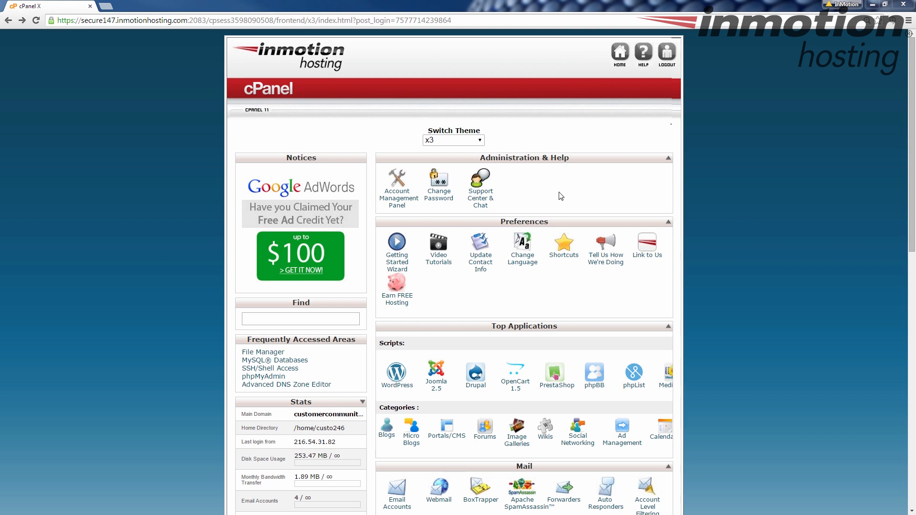
mouse_move(596, 203)
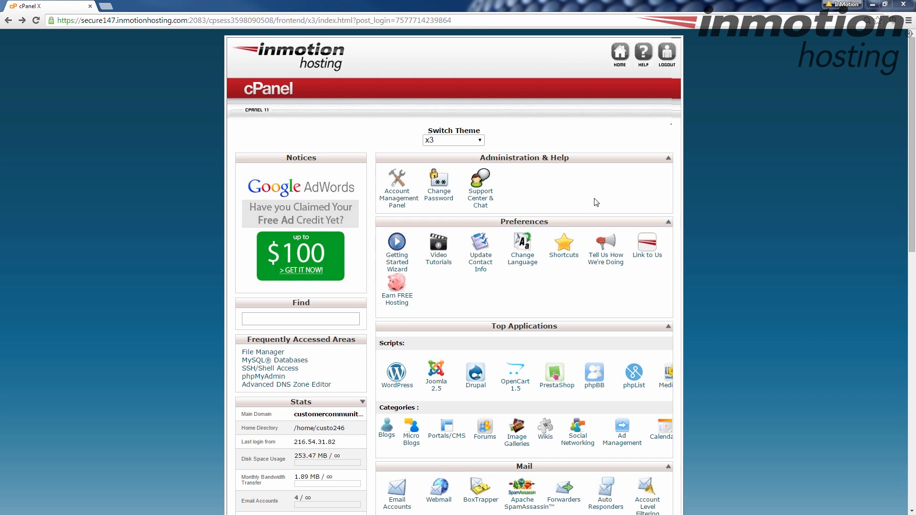
mouse_move(700, 202)
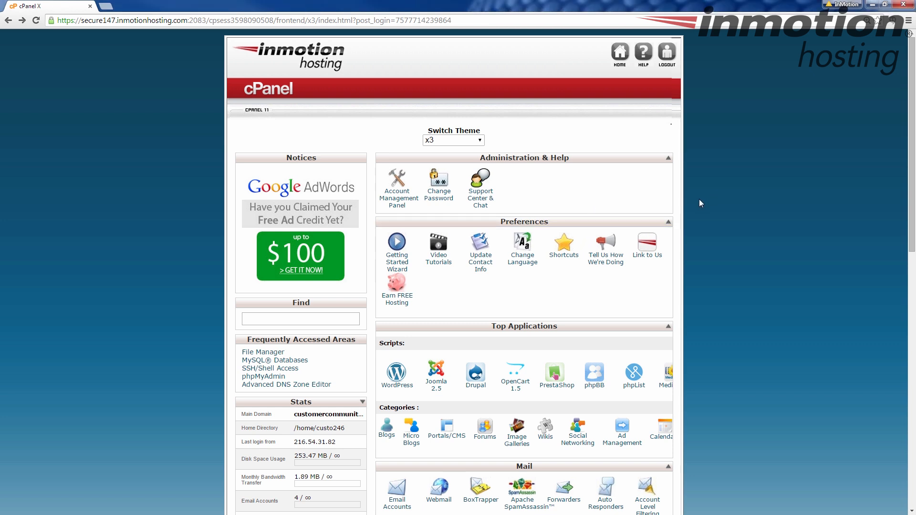
mouse_move(595, 237)
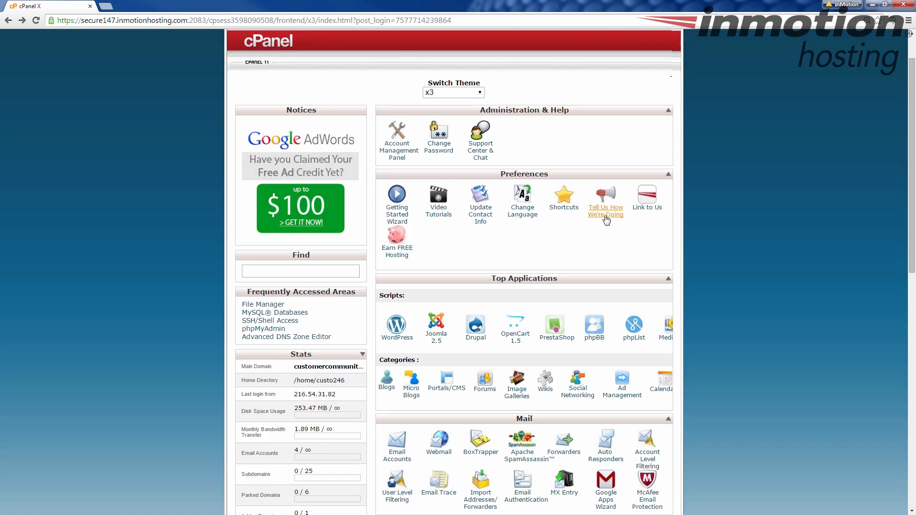
scroll("down", 3)
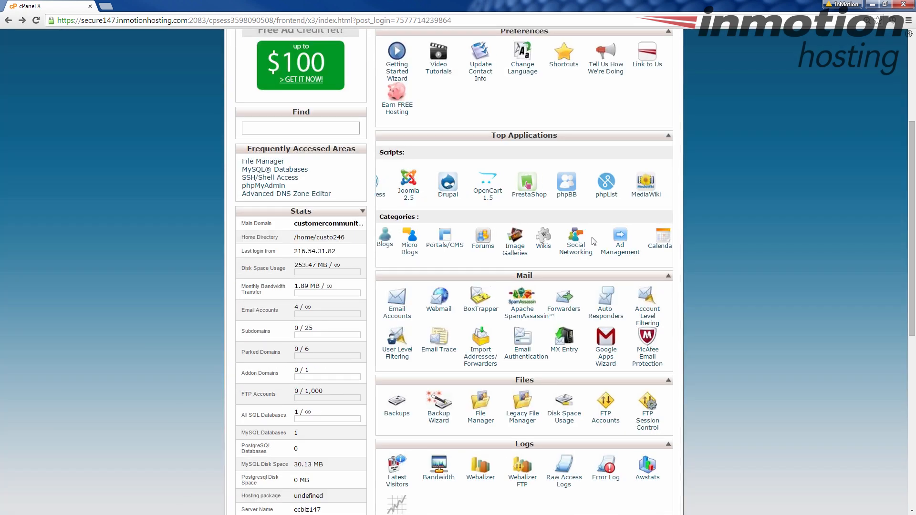
scroll("down", 3)
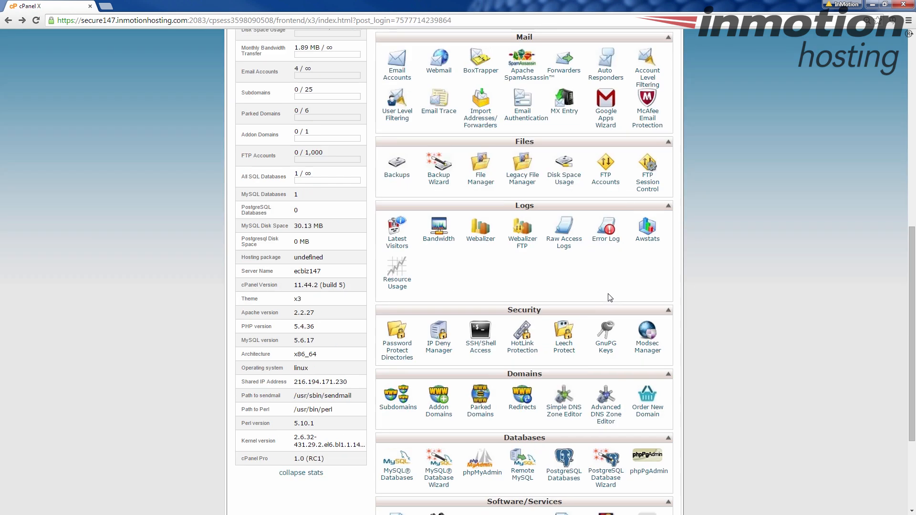
scroll("down", 3)
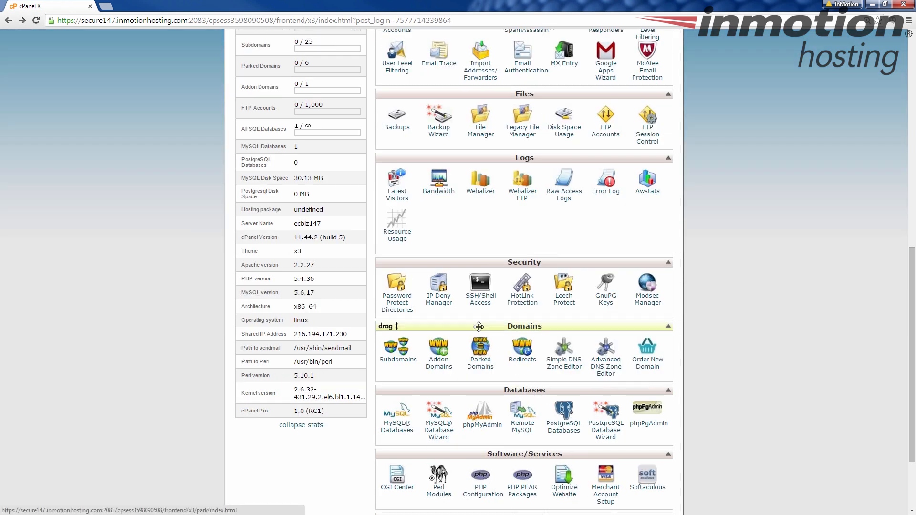
scroll("down", 3)
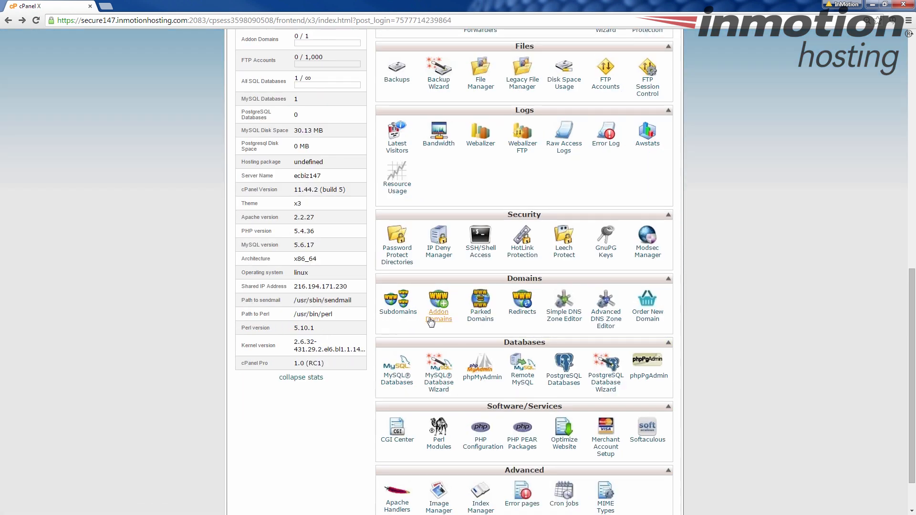
left_click(438, 303)
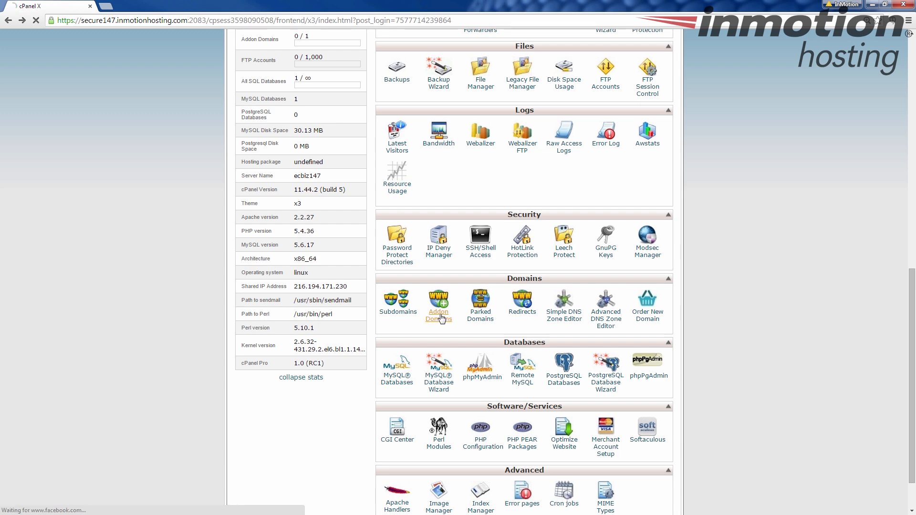
Enter example.com as the new addon domain name
left_click(438, 304)
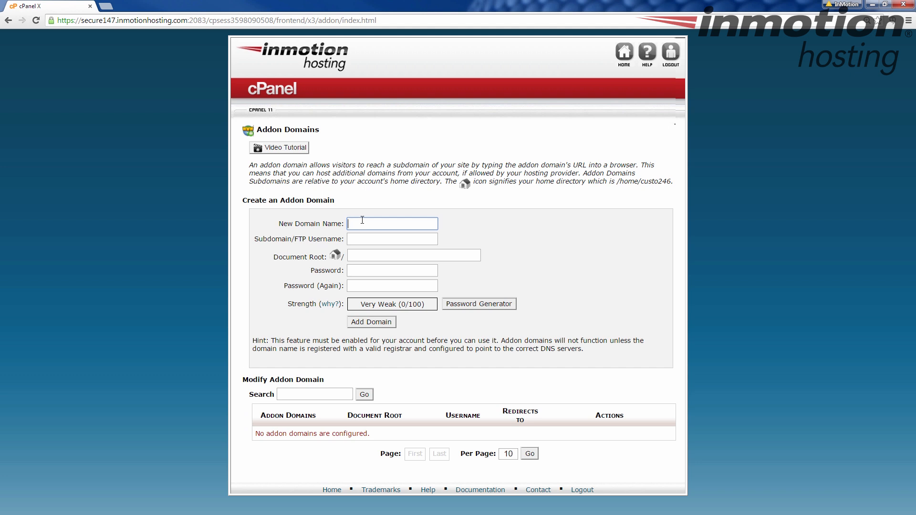
mouse_move(380, 225)
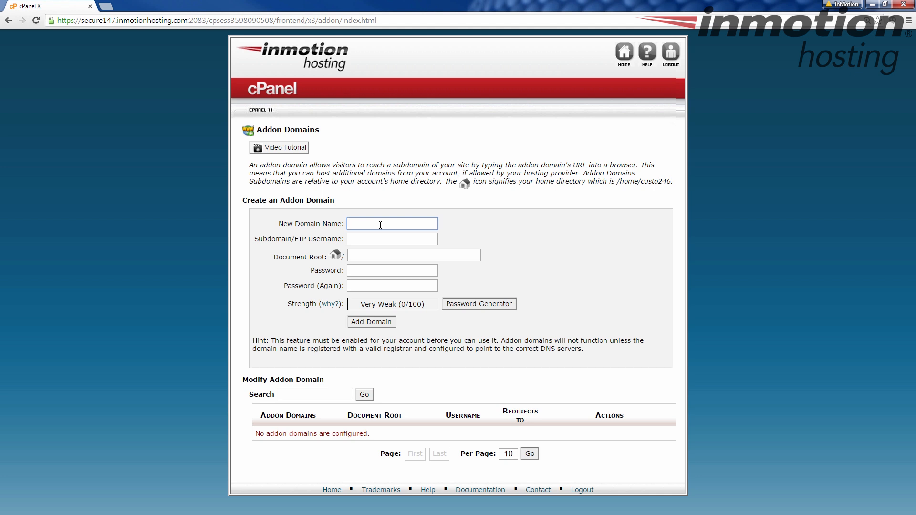
type("example.c")
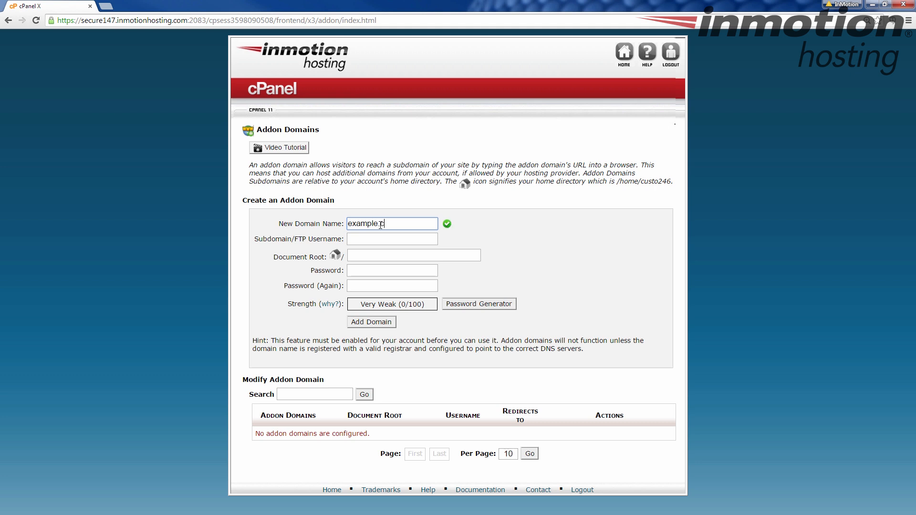
type("om")
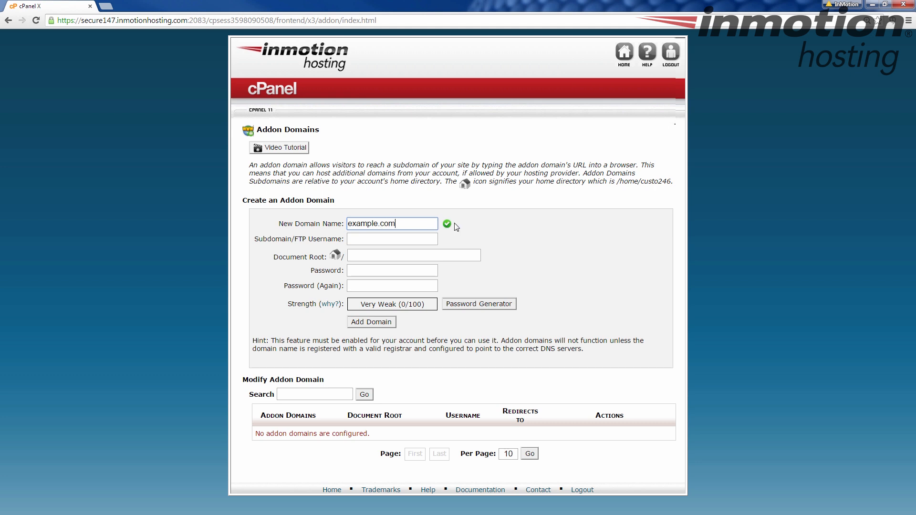
mouse_move(380, 234)
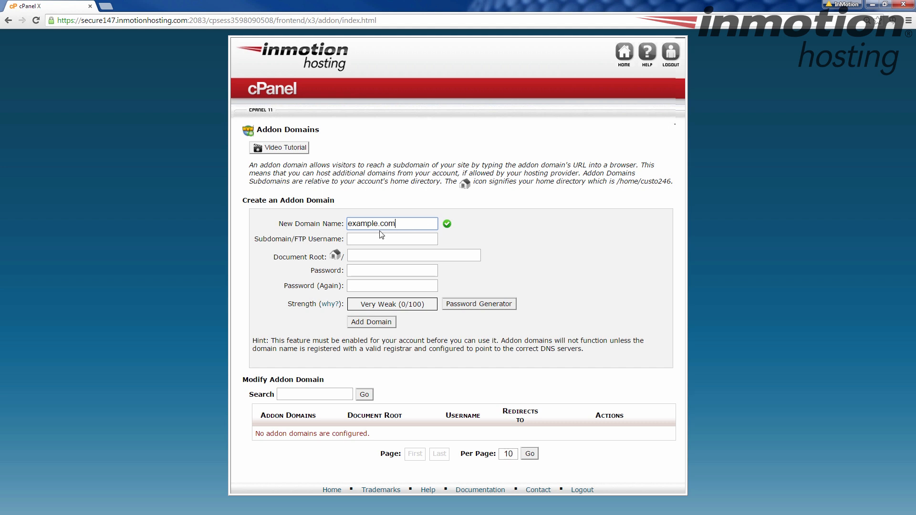
mouse_move(413, 224)
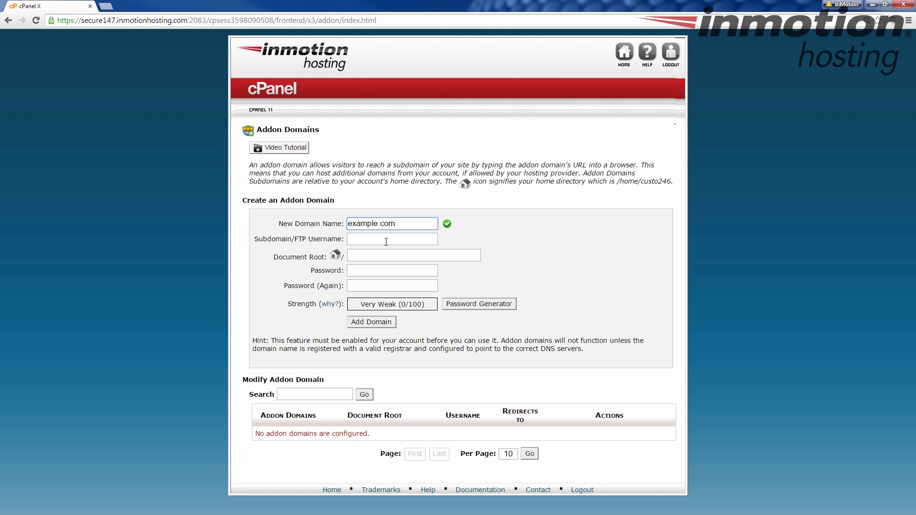
Accept username 'example' and complete the document root as public_html/example.com
left_click(392, 239)
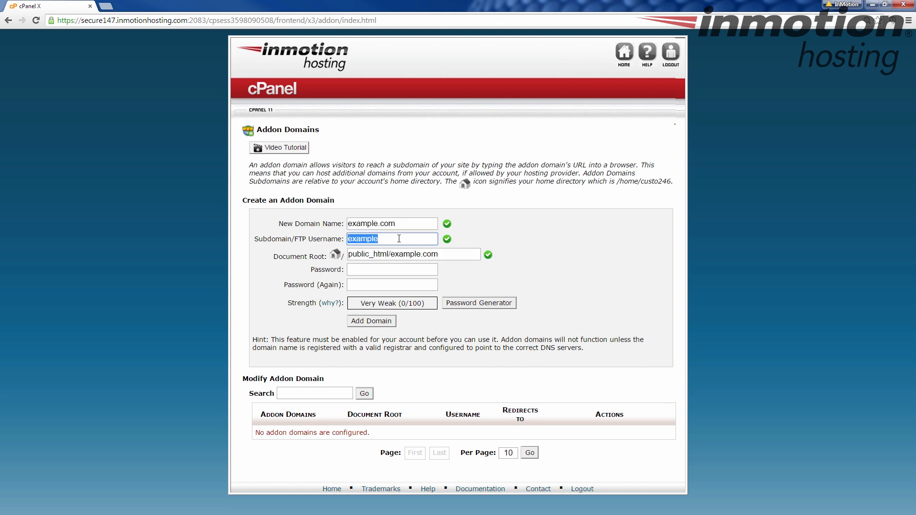
left_click(391, 238)
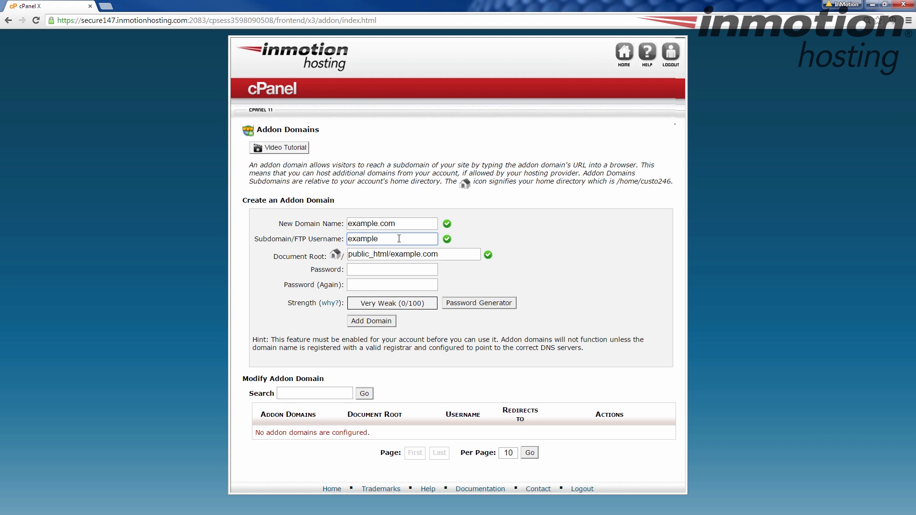
mouse_move(300, 265)
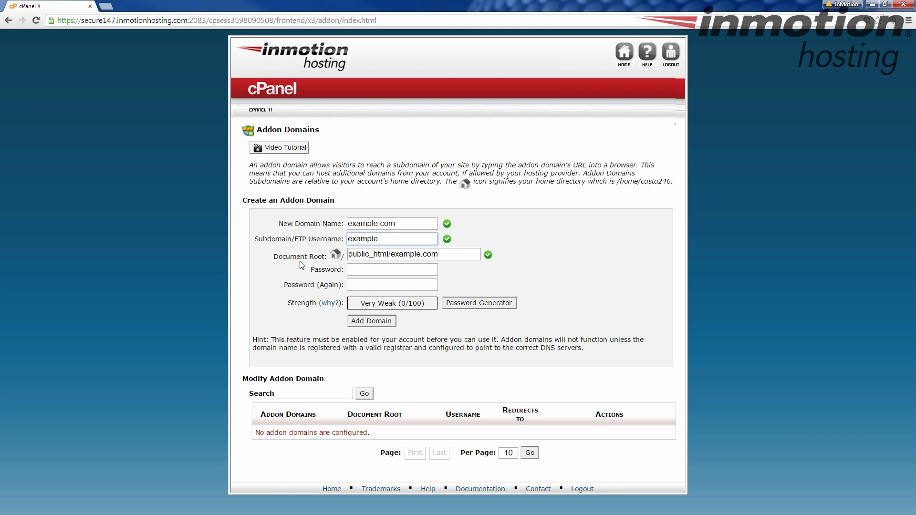
mouse_move(330, 258)
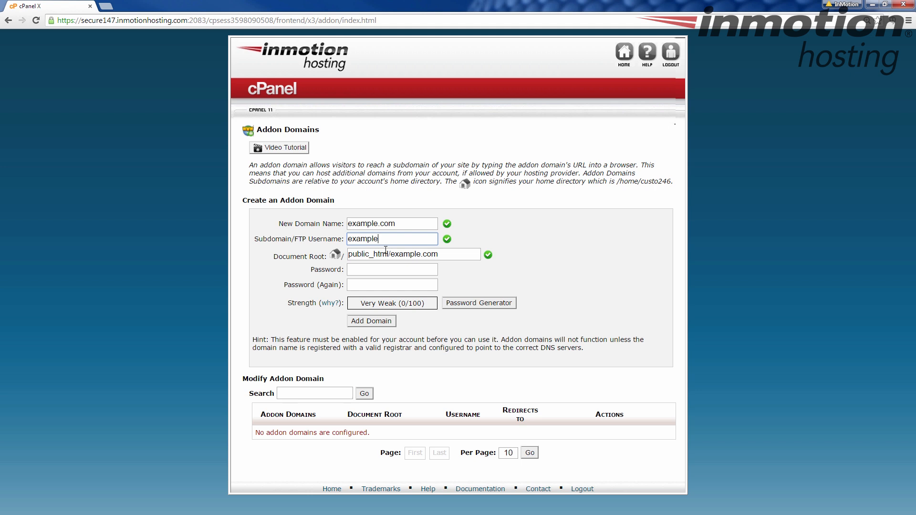
mouse_move(390, 258)
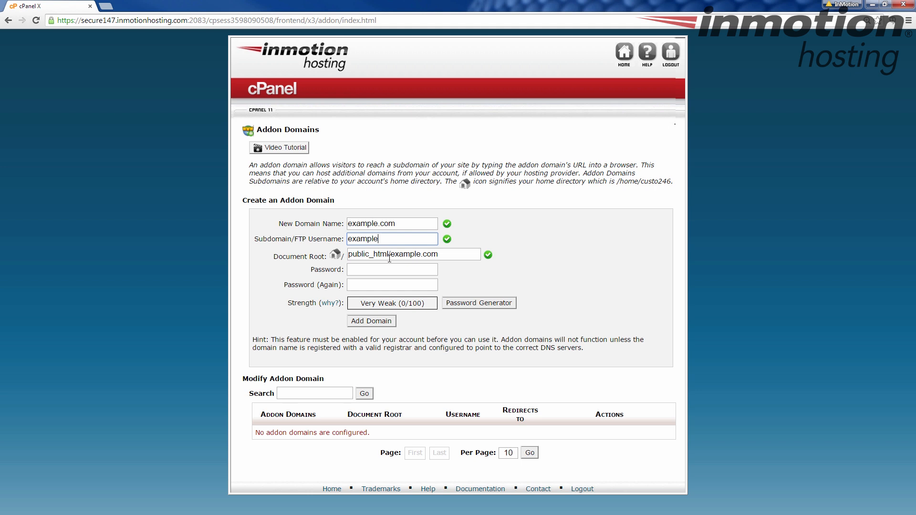
mouse_move(429, 251)
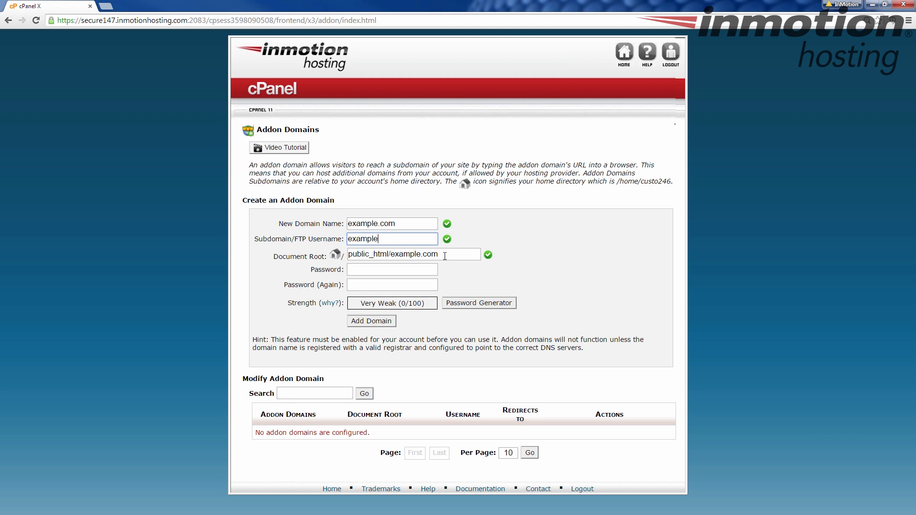
mouse_move(447, 266)
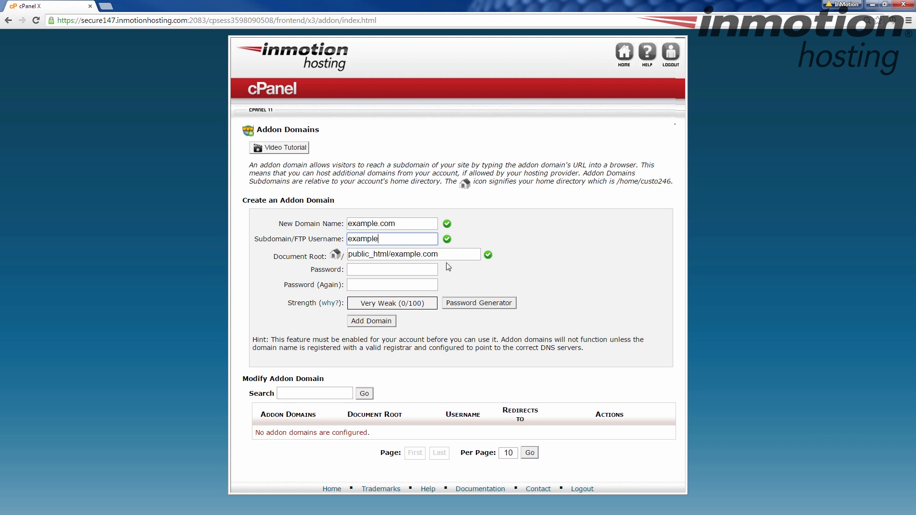
mouse_move(422, 252)
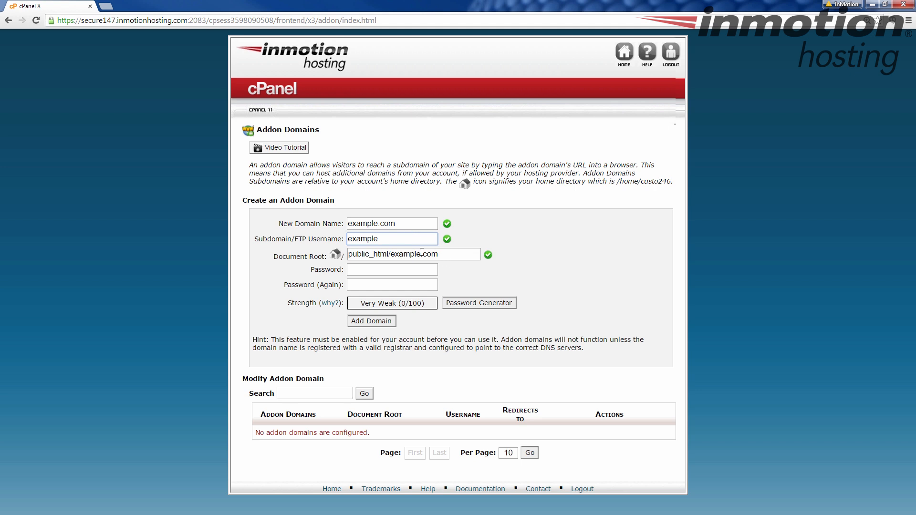
double_click(429, 253)
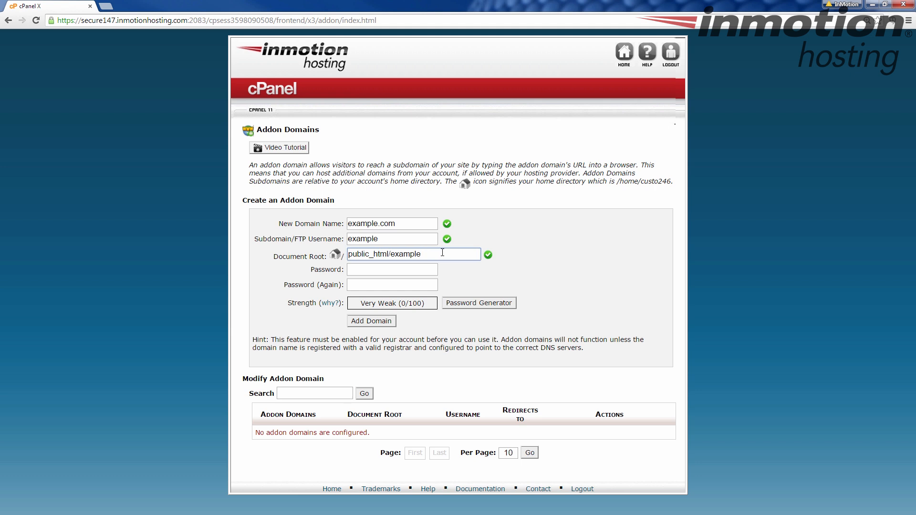
mouse_move(484, 270)
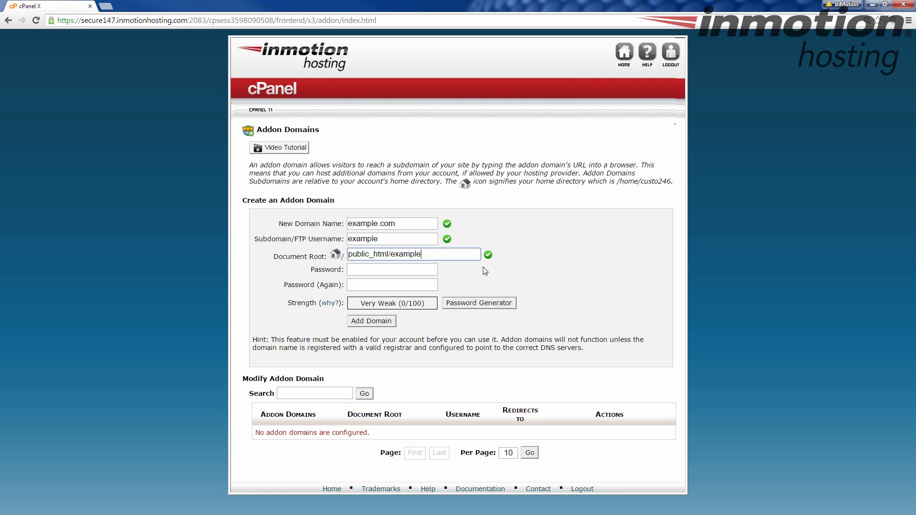
type(".com")
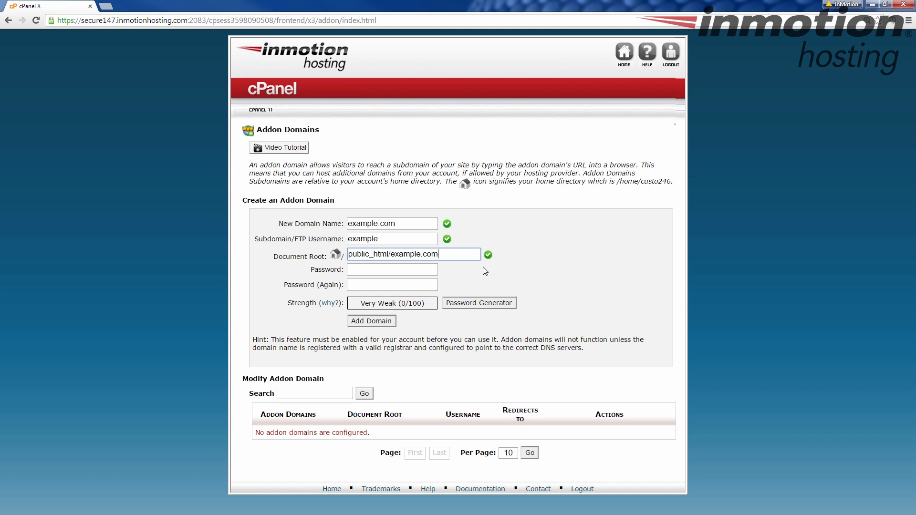
mouse_move(453, 260)
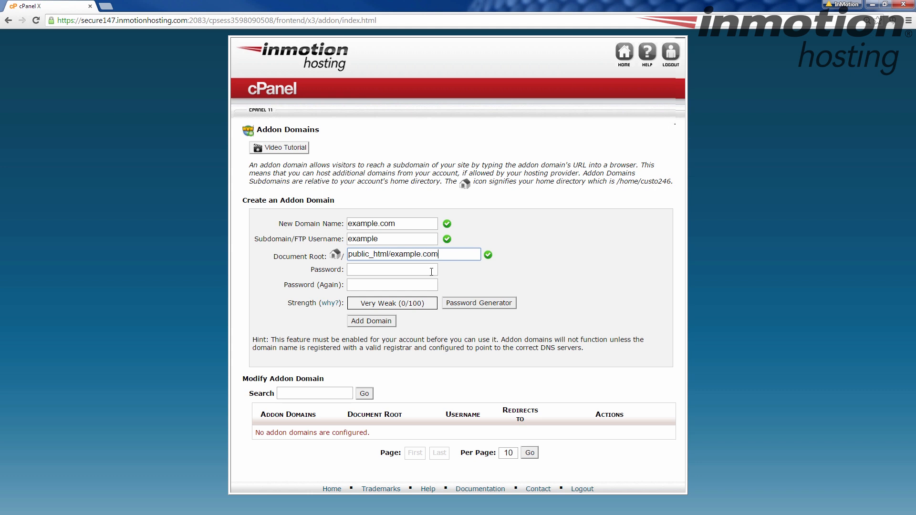
Enter a password in both Password fields, reaching an OK strength rating
left_click(391, 269)
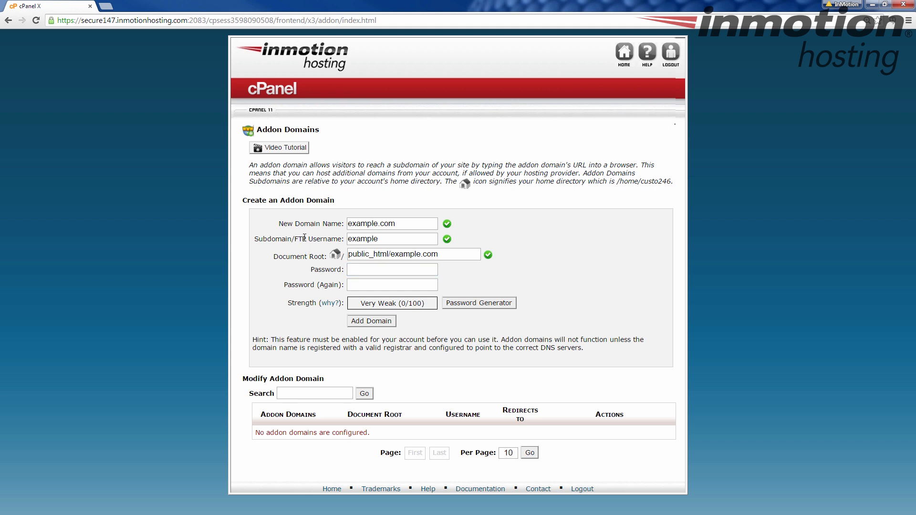
left_click(391, 269)
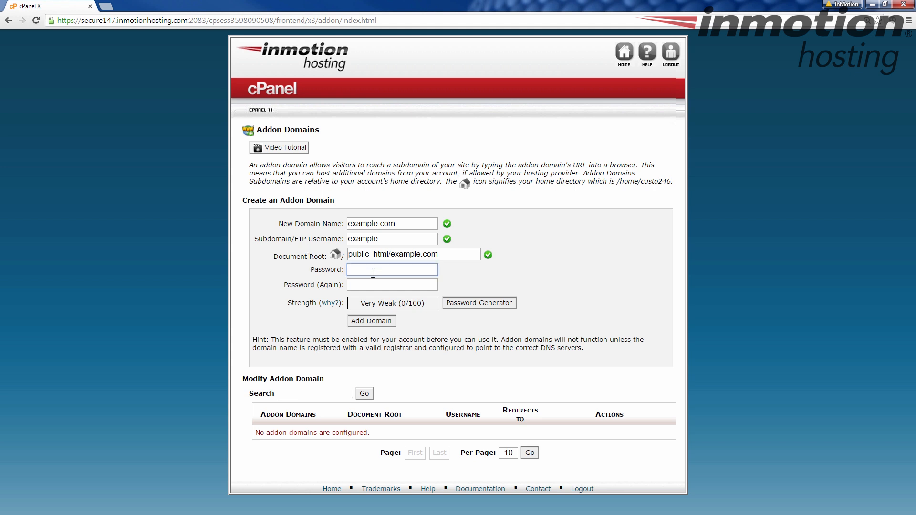
left_click(391, 238)
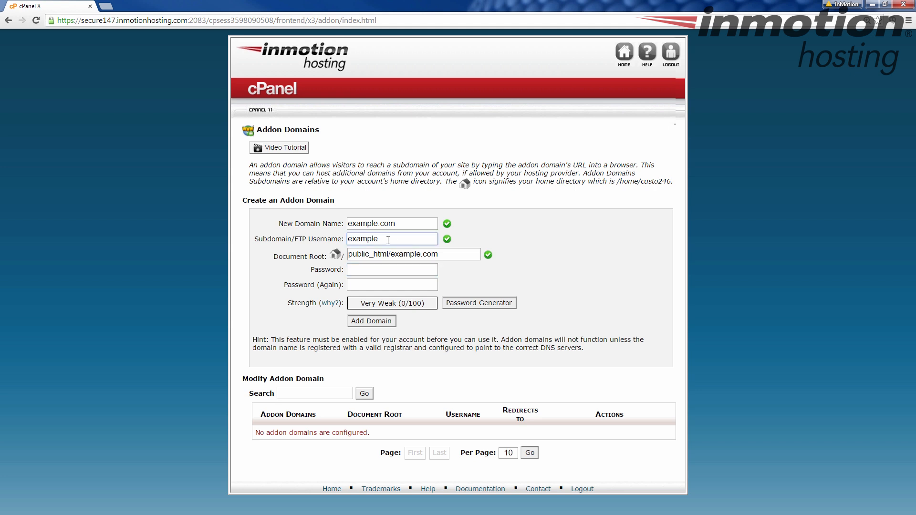
left_click(391, 269)
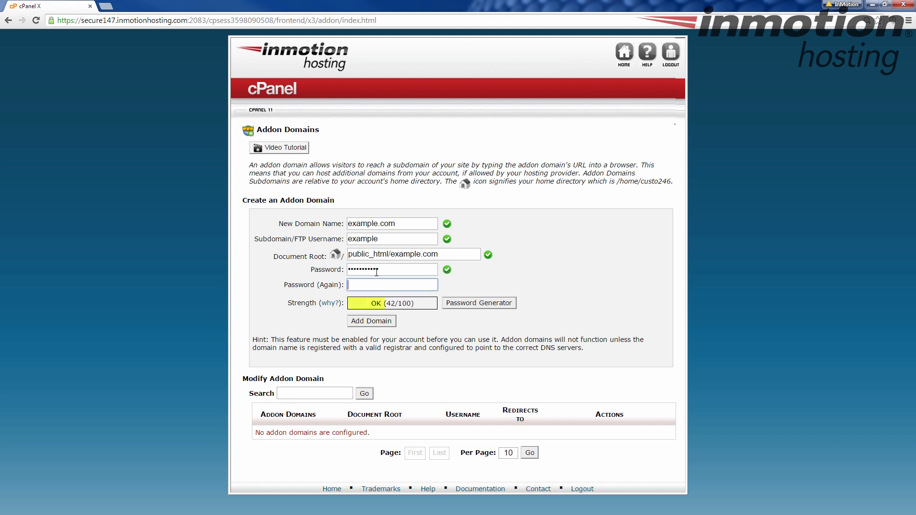
type("••")
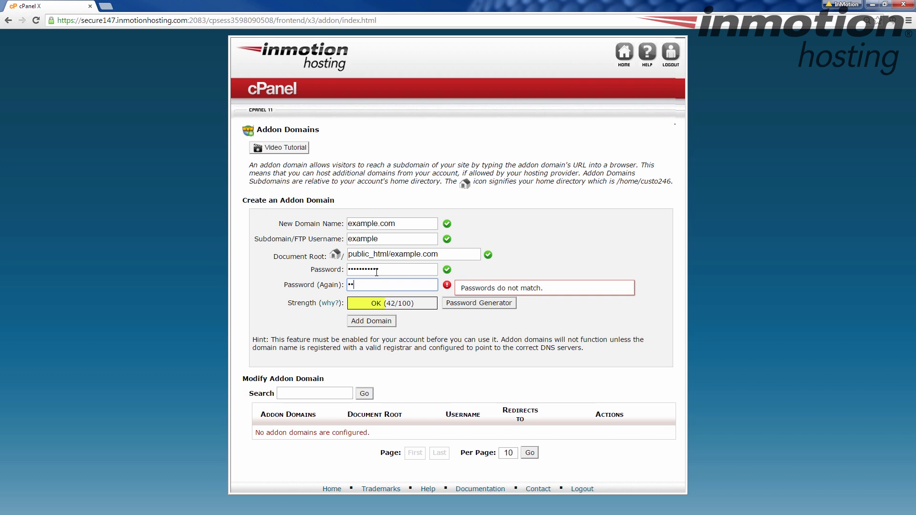
type("••••••••")
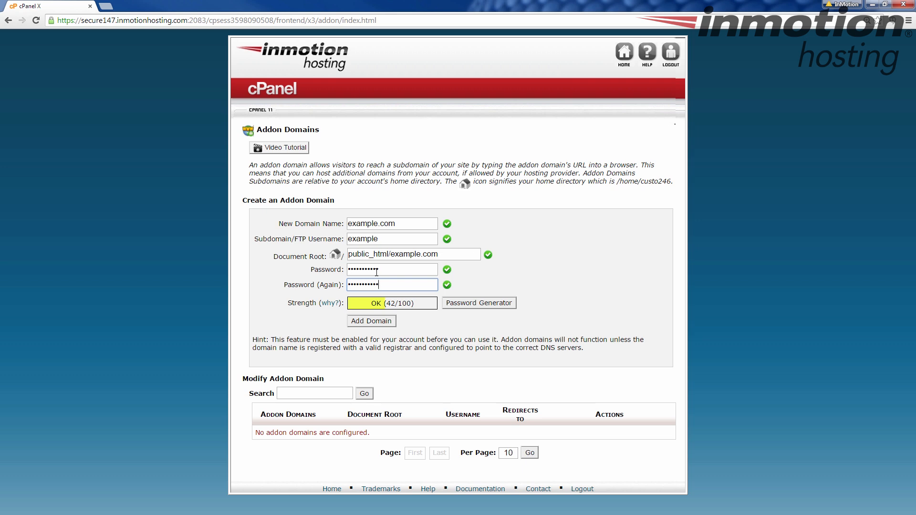
mouse_move(449, 307)
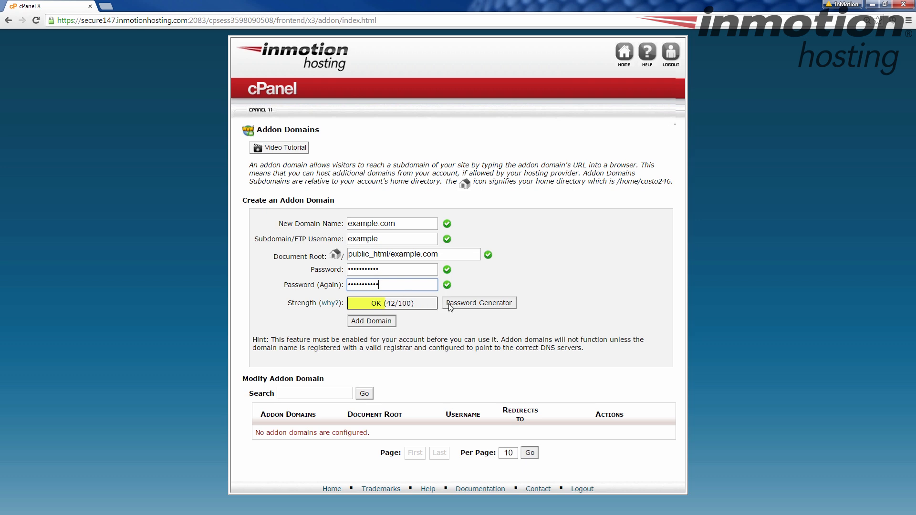
Generate a random password, trim one character, and apply it (Very Strong, 86/100)
left_click(478, 302)
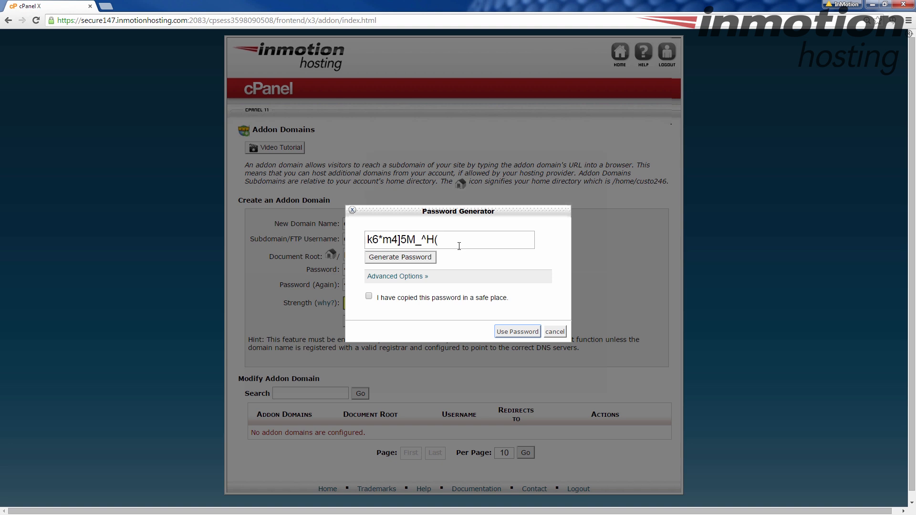
mouse_move(432, 270)
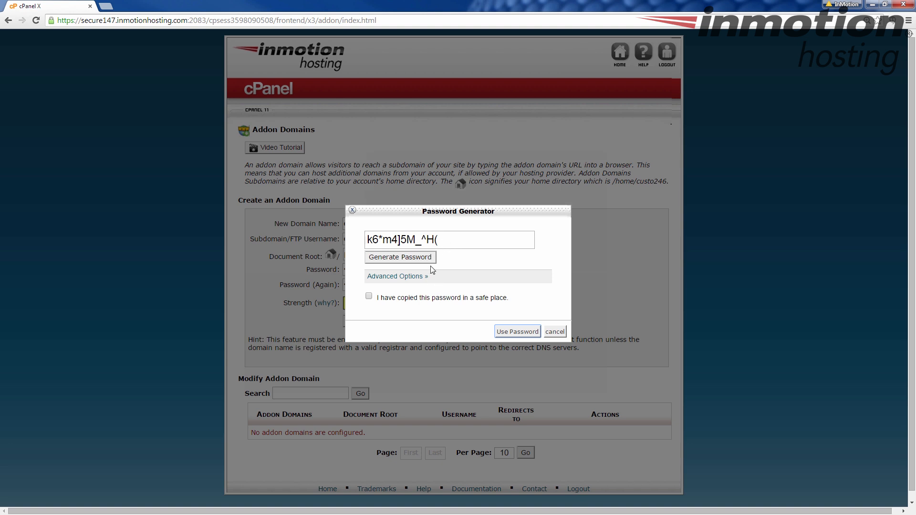
left_click(400, 257)
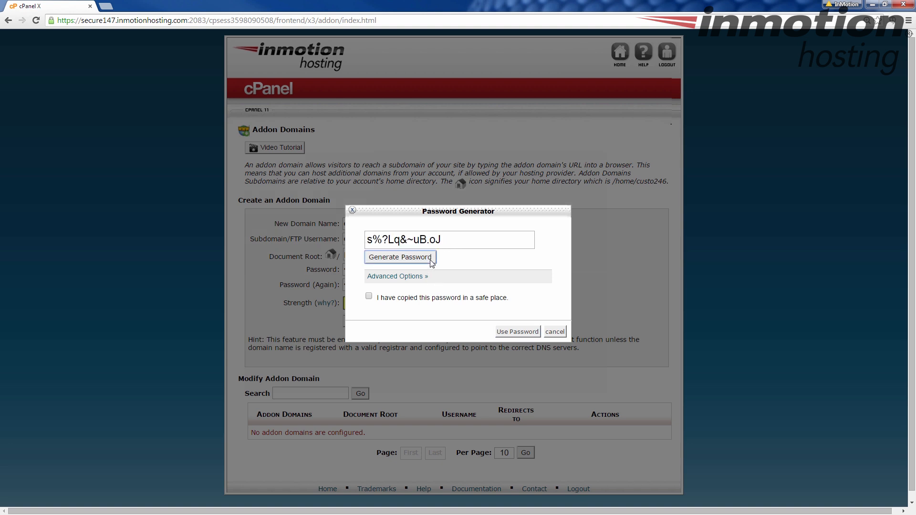
left_click(400, 257)
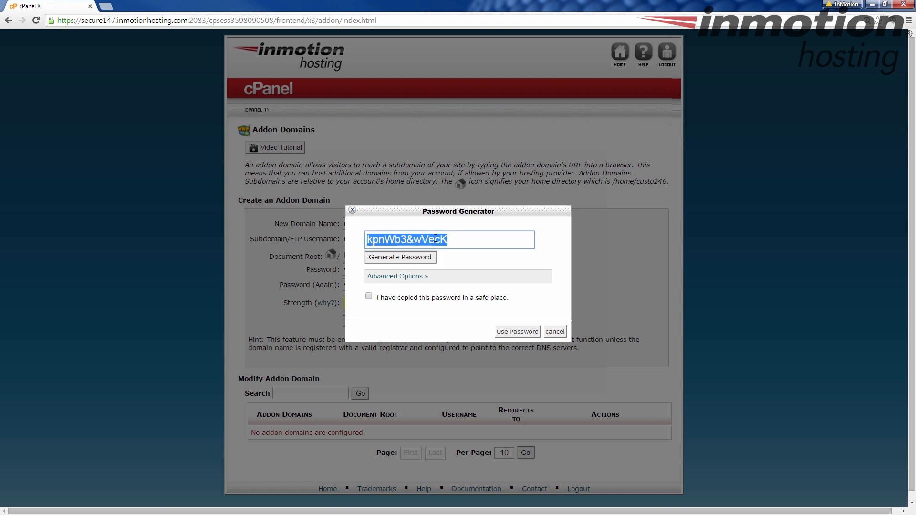
left_click(449, 239)
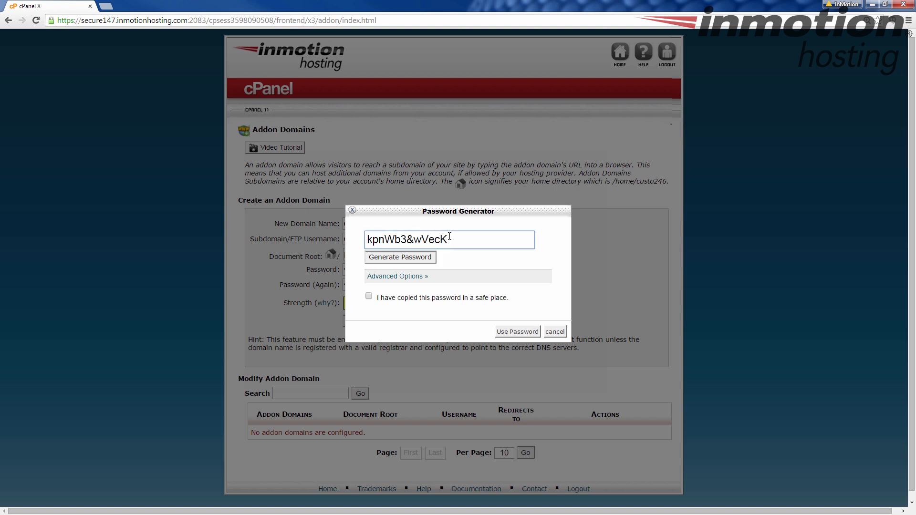
key("BackSpace")
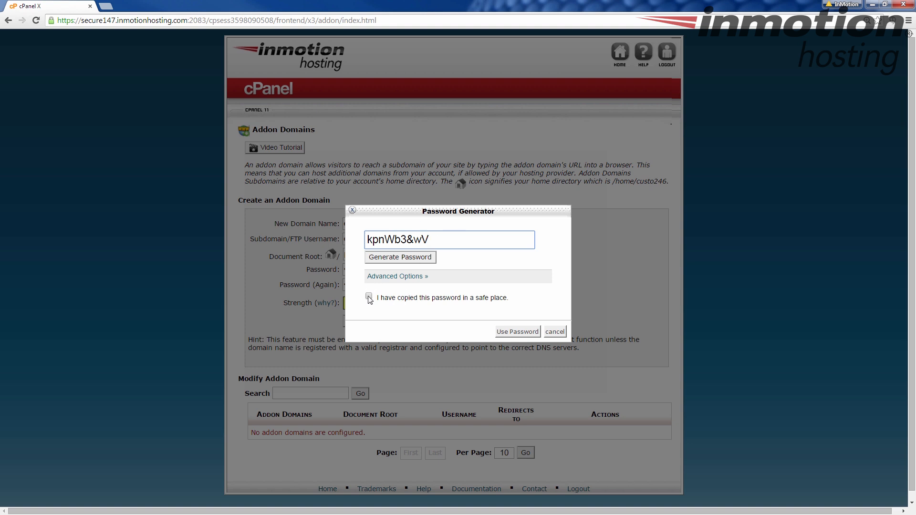
left_click(369, 296)
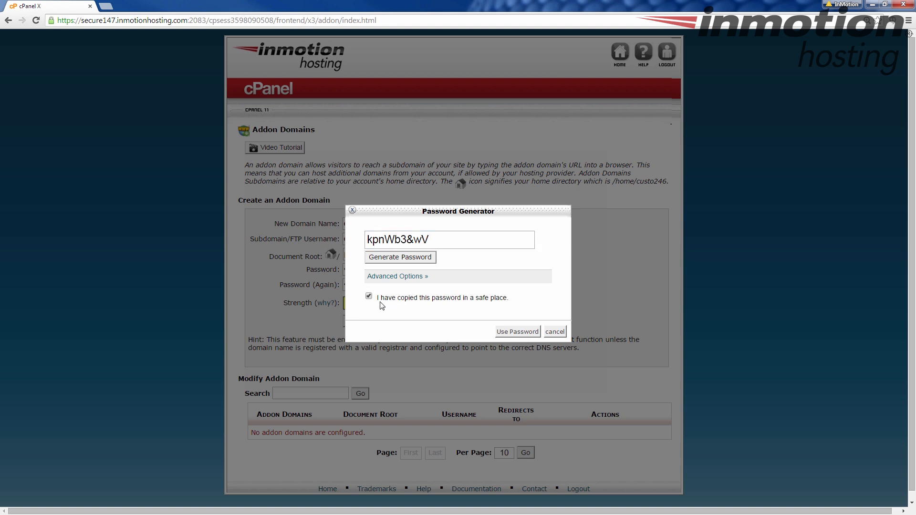
mouse_move(471, 296)
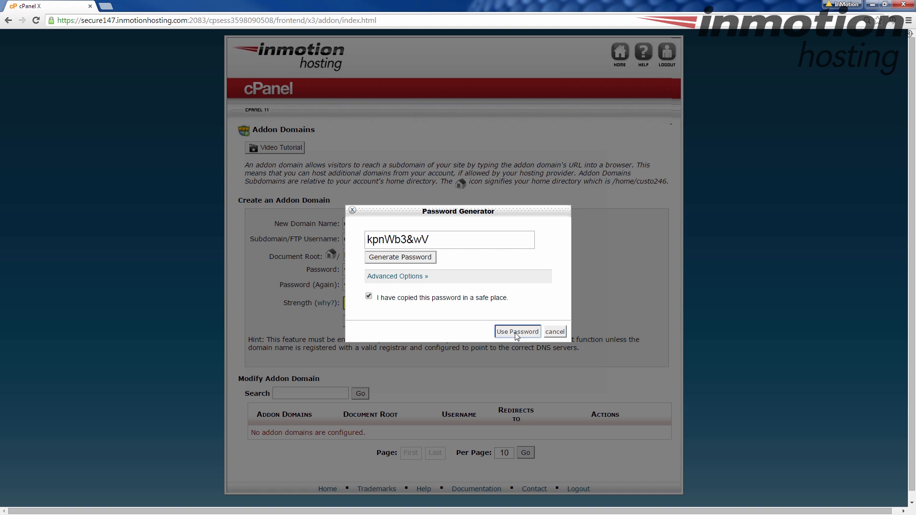
left_click(516, 331)
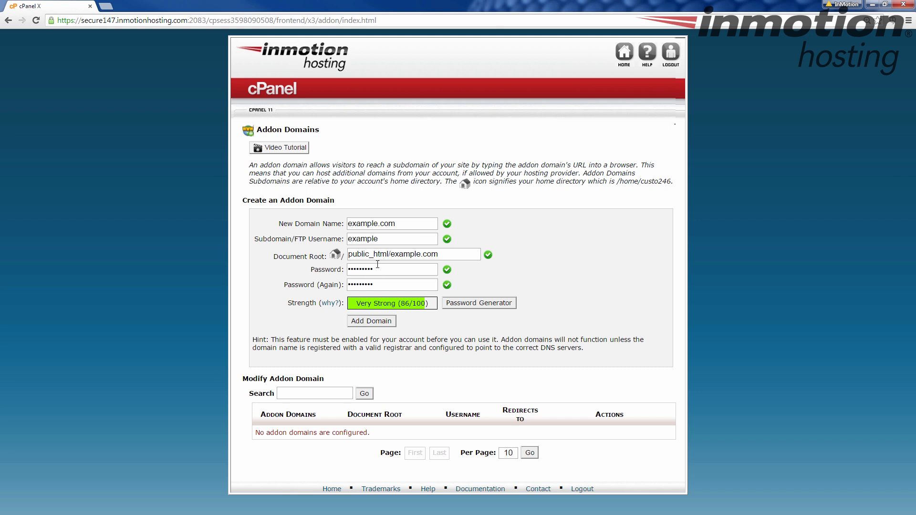
mouse_move(377, 275)
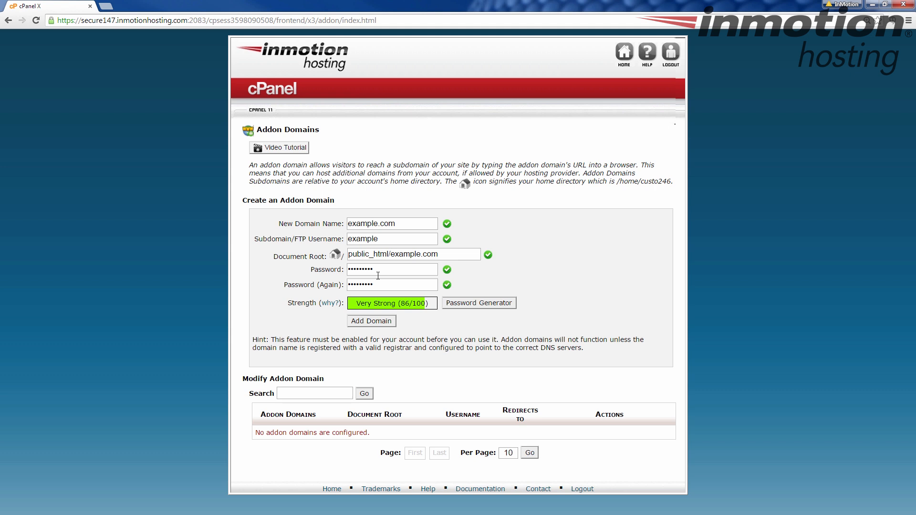
mouse_move(298, 237)
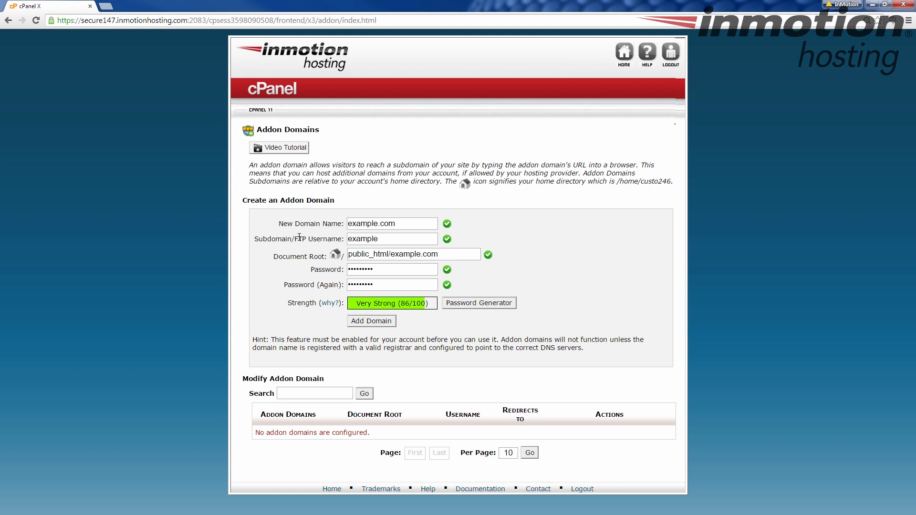
mouse_move(298, 305)
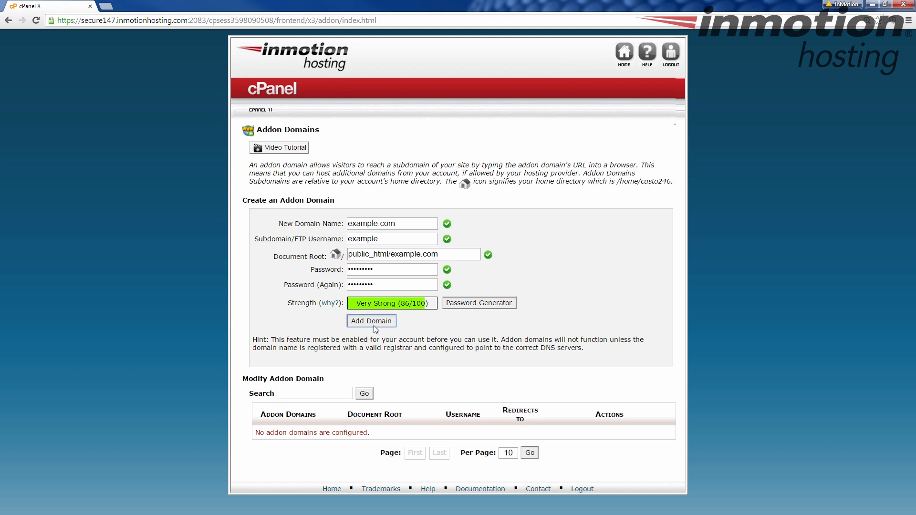
Submit the example.com addon domain form with Add Domain
left_click(371, 321)
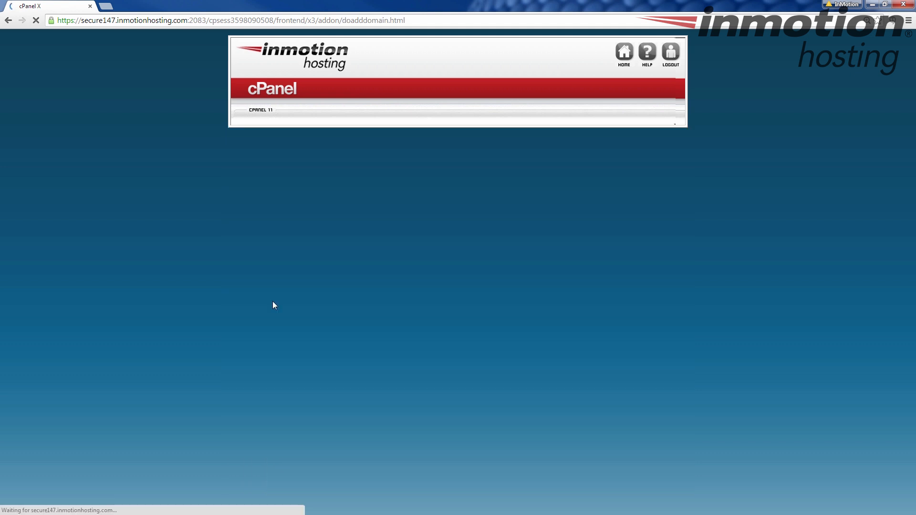
mouse_move(297, 291)
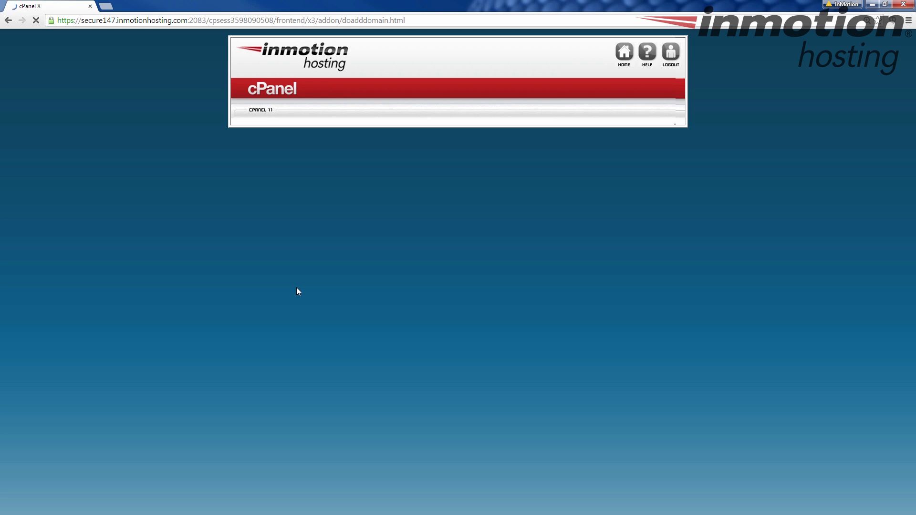
mouse_move(362, 266)
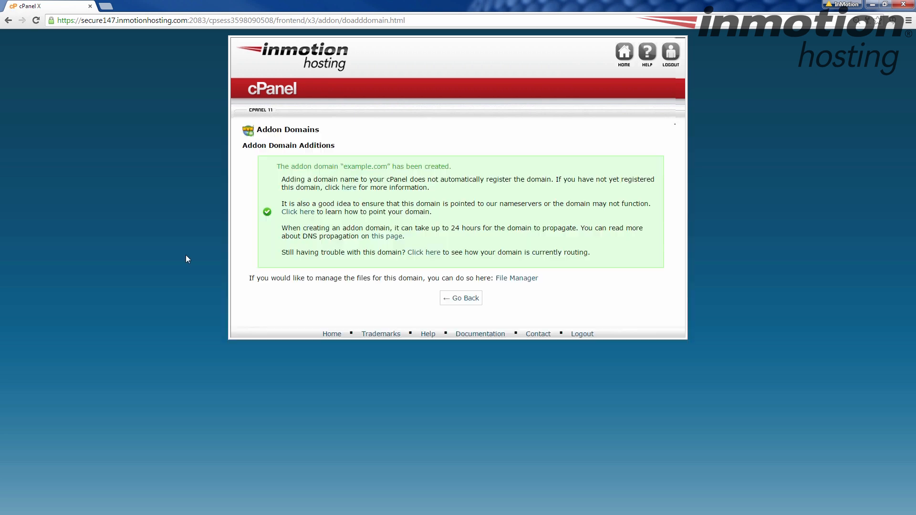
mouse_move(294, 177)
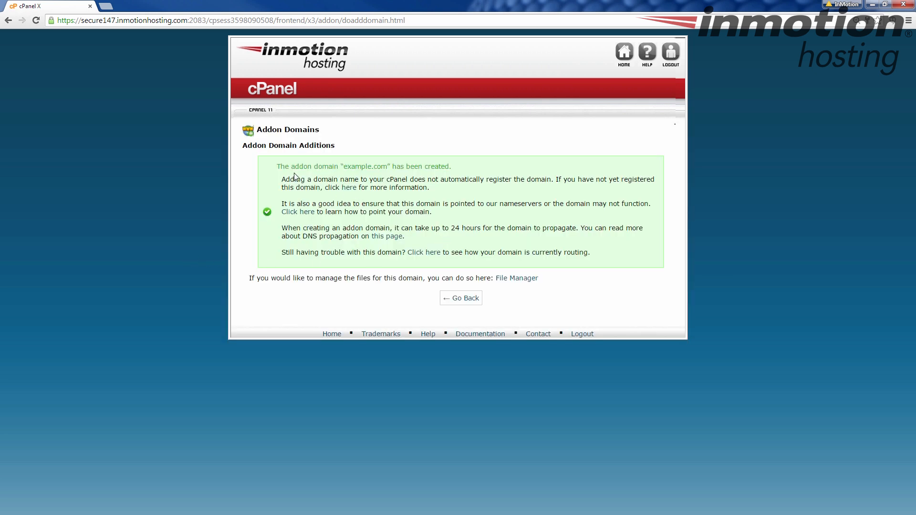
mouse_move(393, 176)
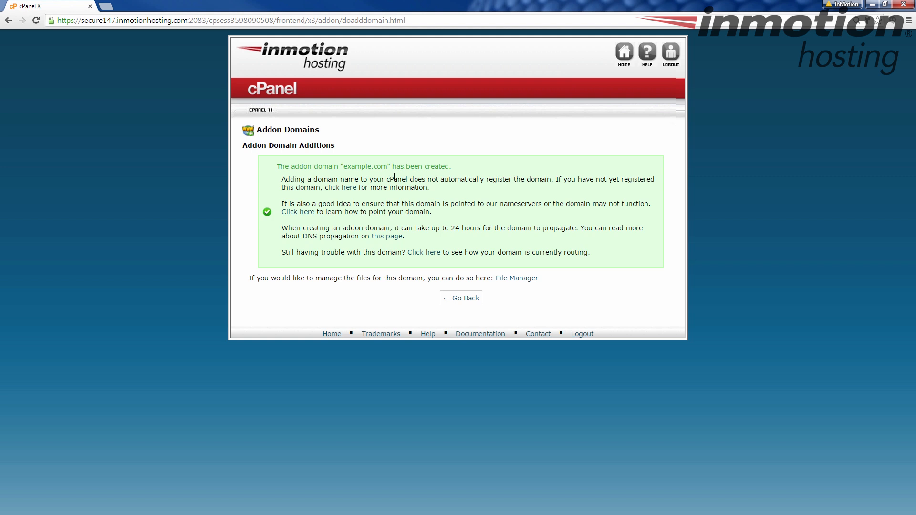
mouse_move(310, 195)
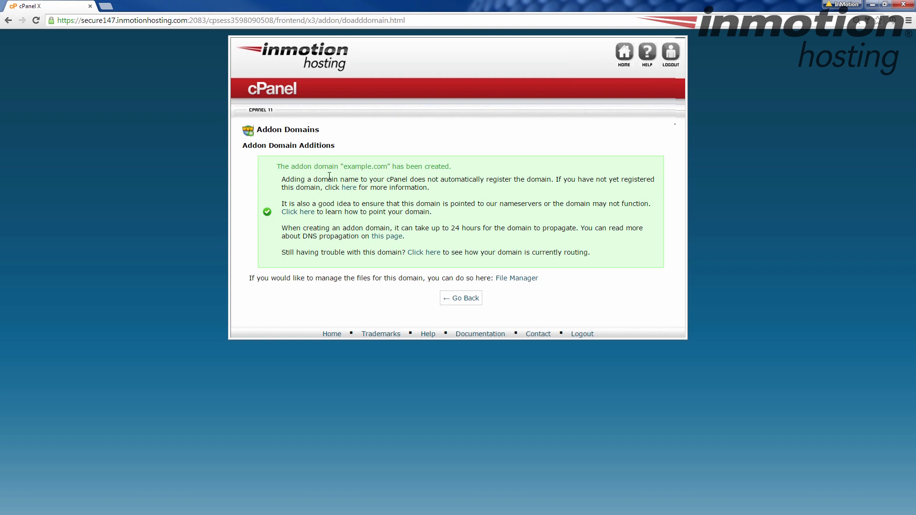
mouse_move(472, 189)
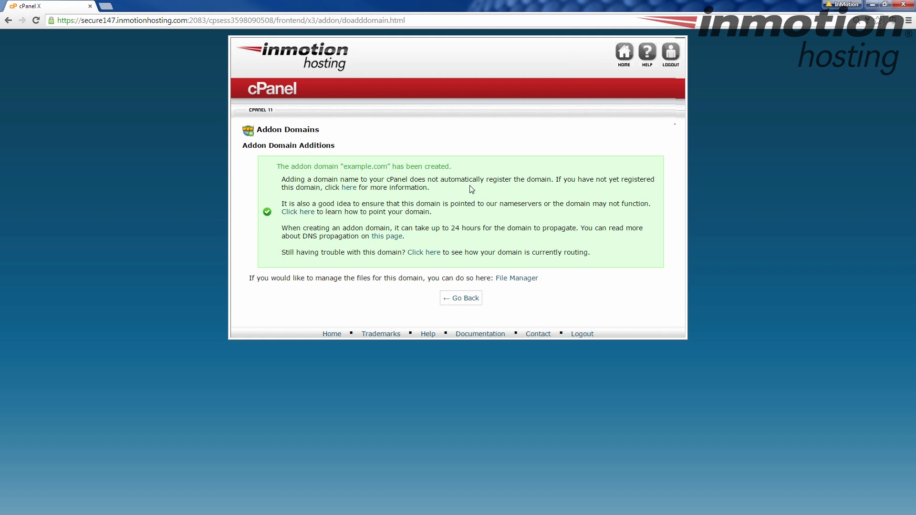
mouse_move(565, 181)
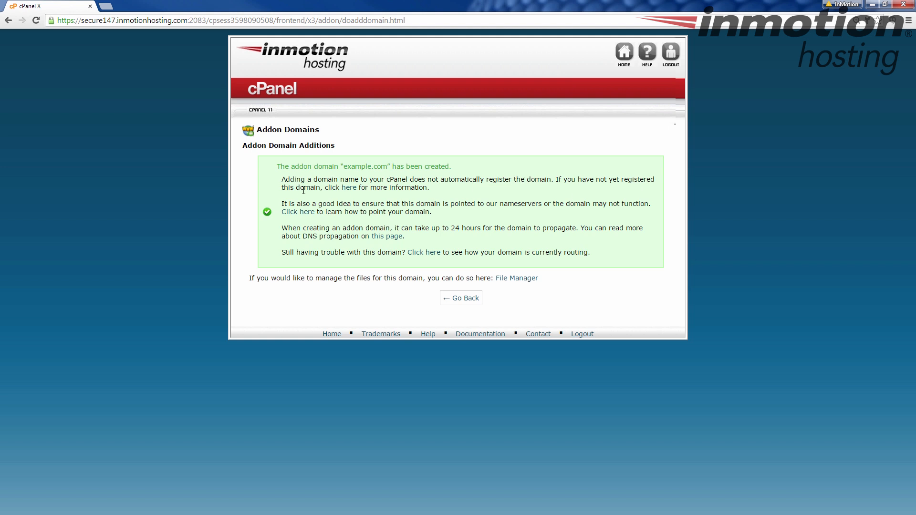
mouse_move(349, 179)
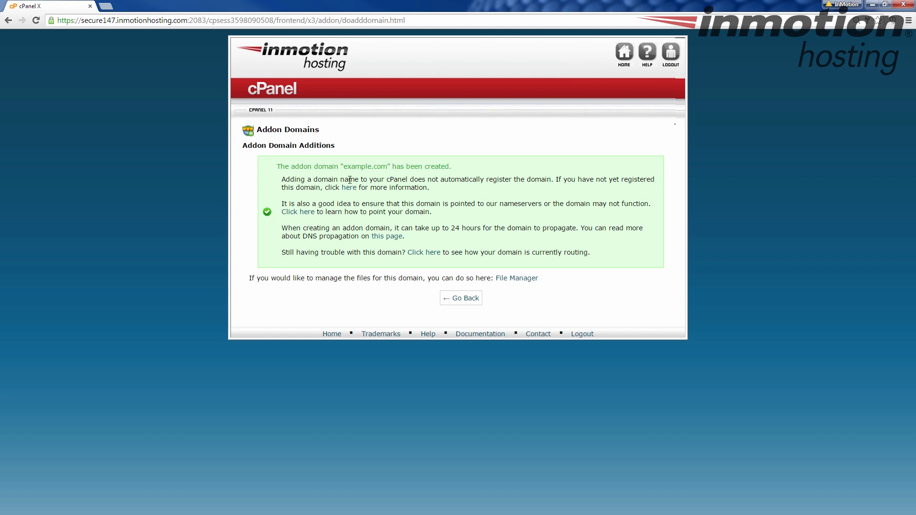
mouse_move(296, 177)
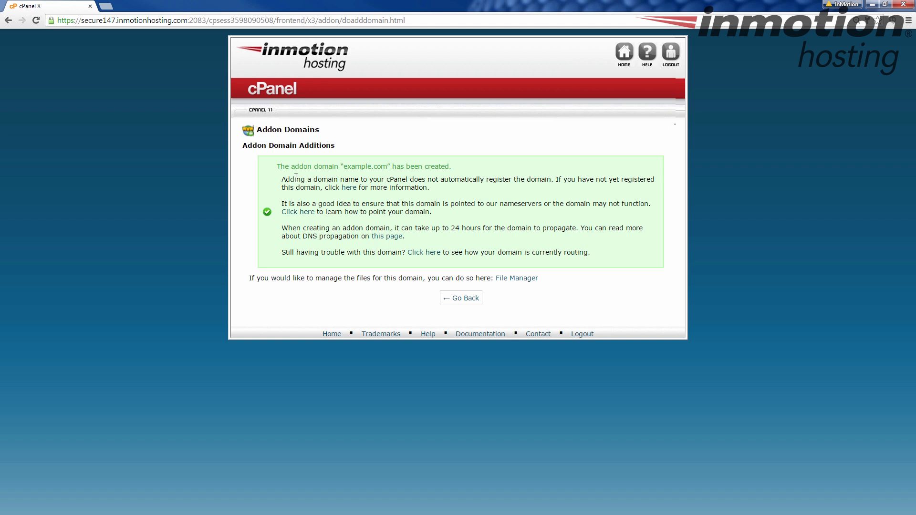
mouse_move(426, 226)
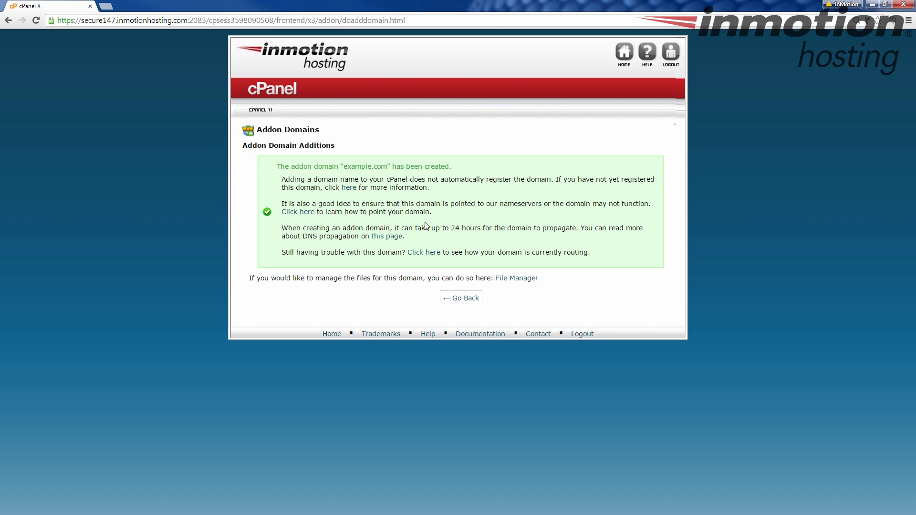
Go back from the success message to the addon domain list
left_click(461, 298)
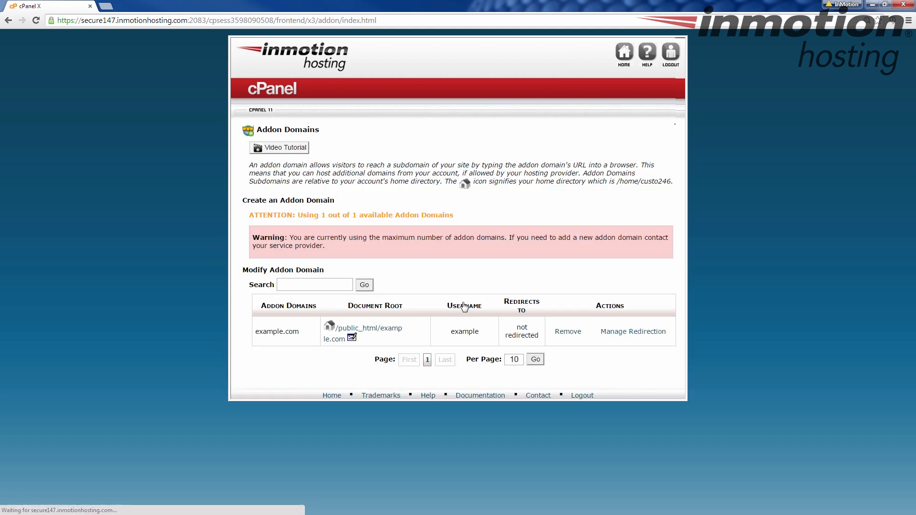
mouse_move(284, 309)
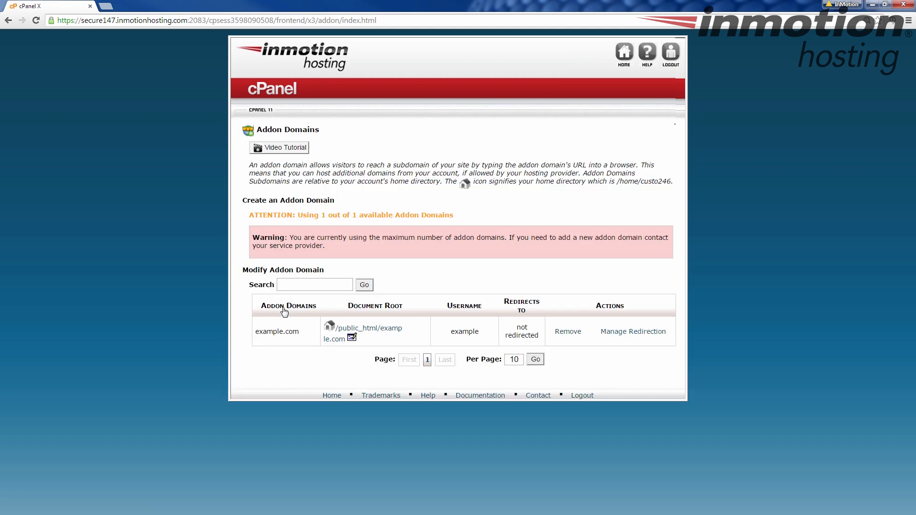
mouse_move(294, 343)
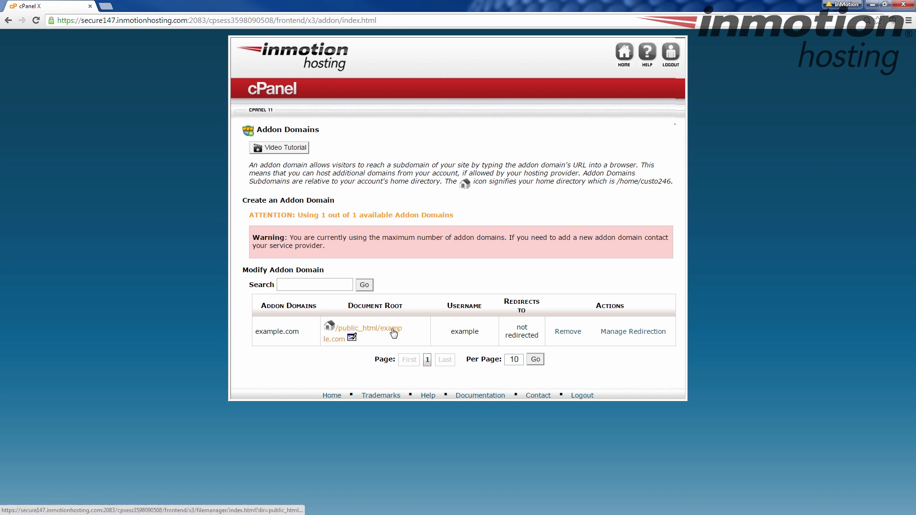
mouse_move(520, 318)
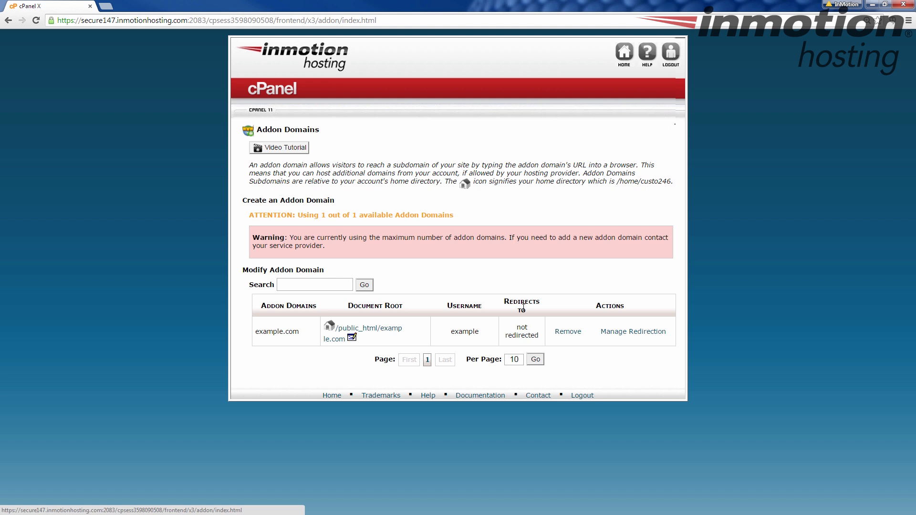
mouse_move(454, 312)
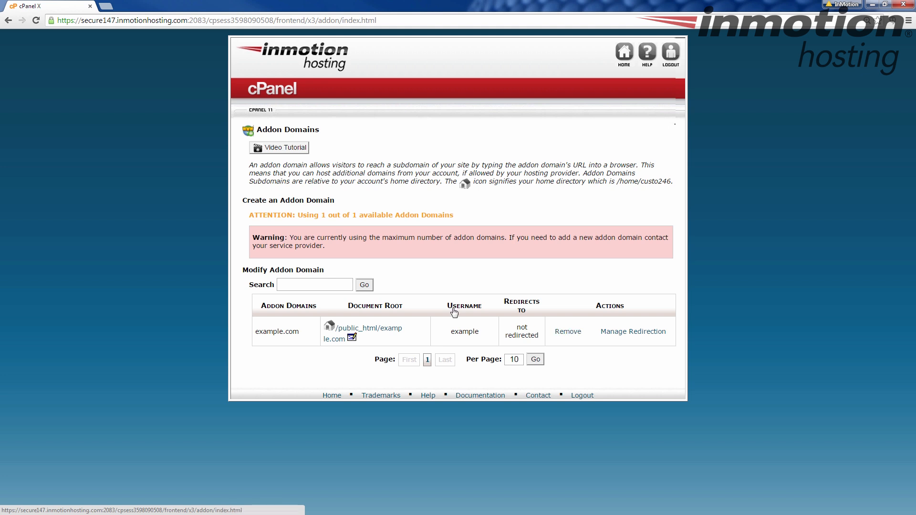
mouse_move(473, 291)
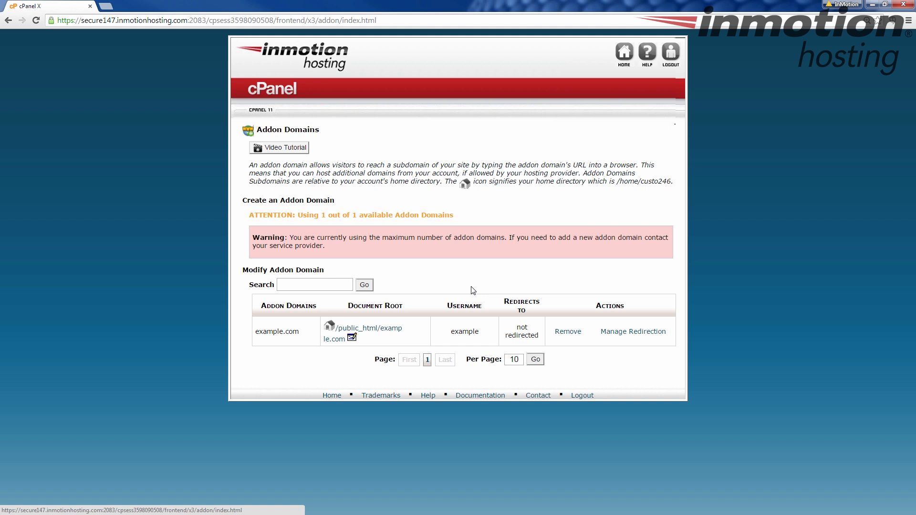
mouse_move(497, 335)
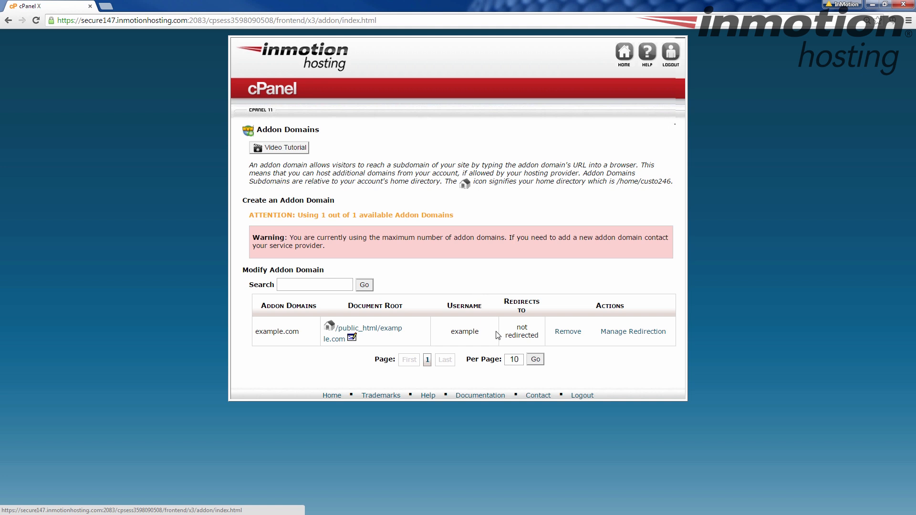
mouse_move(524, 330)
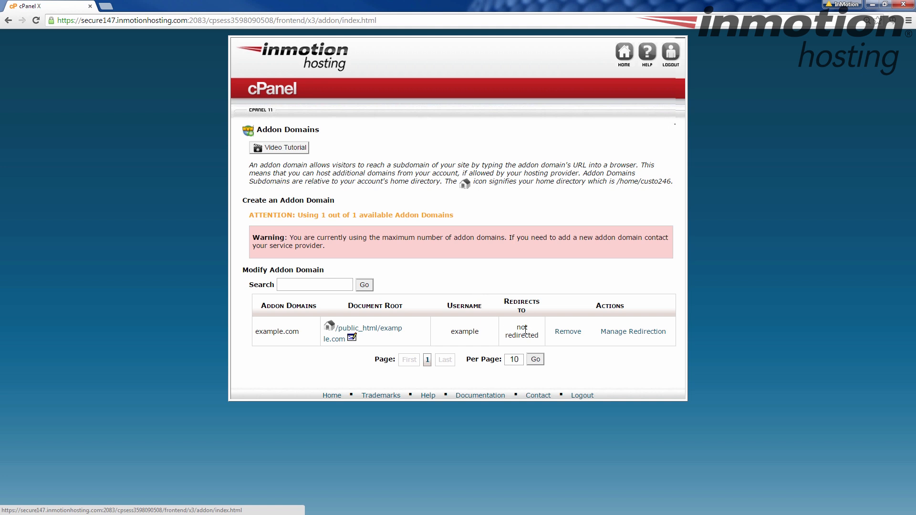
mouse_move(582, 349)
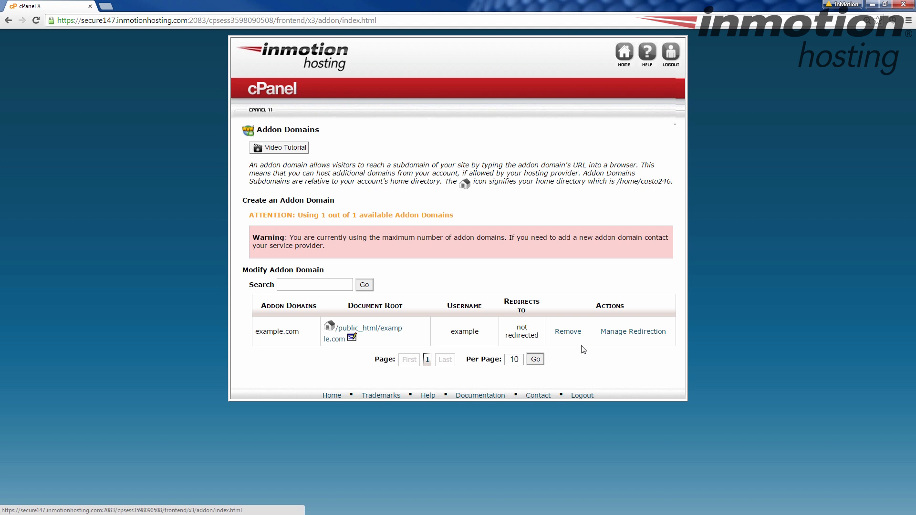
mouse_move(632, 339)
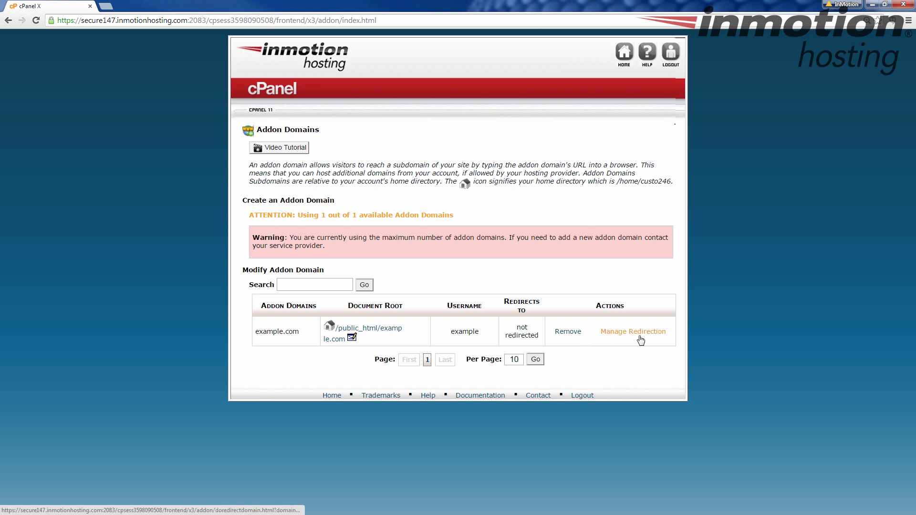
mouse_move(632, 331)
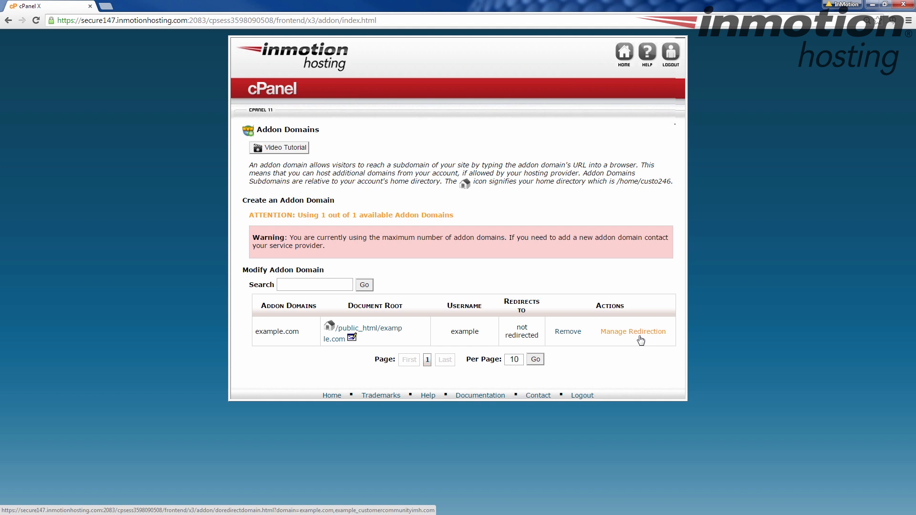
mouse_move(572, 341)
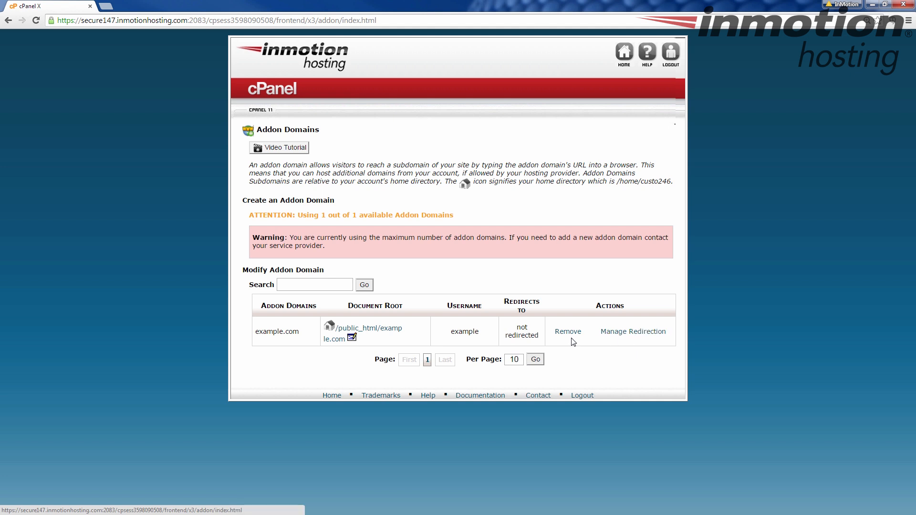
mouse_move(567, 331)
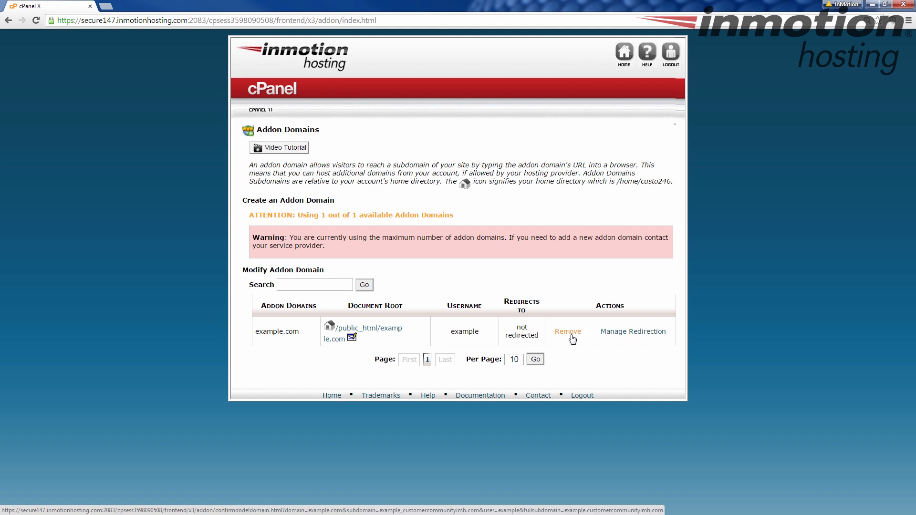
mouse_move(182, 262)
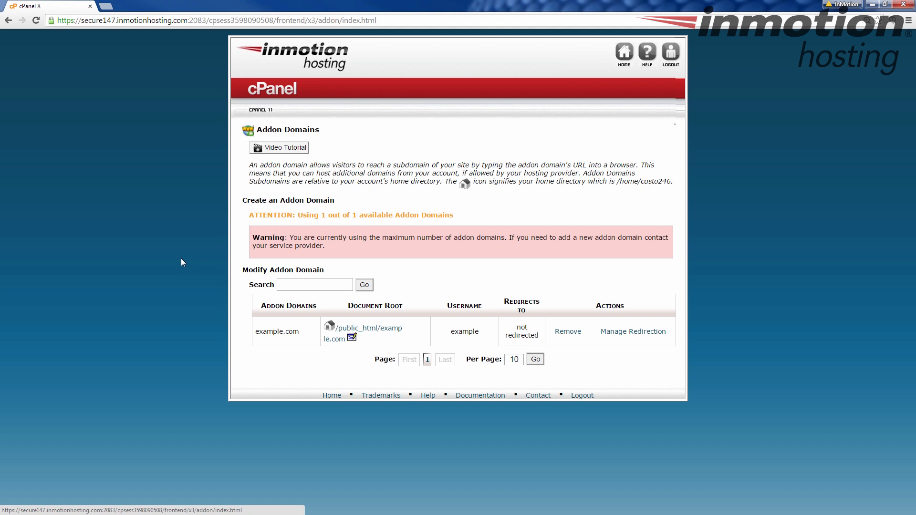
mouse_move(182, 262)
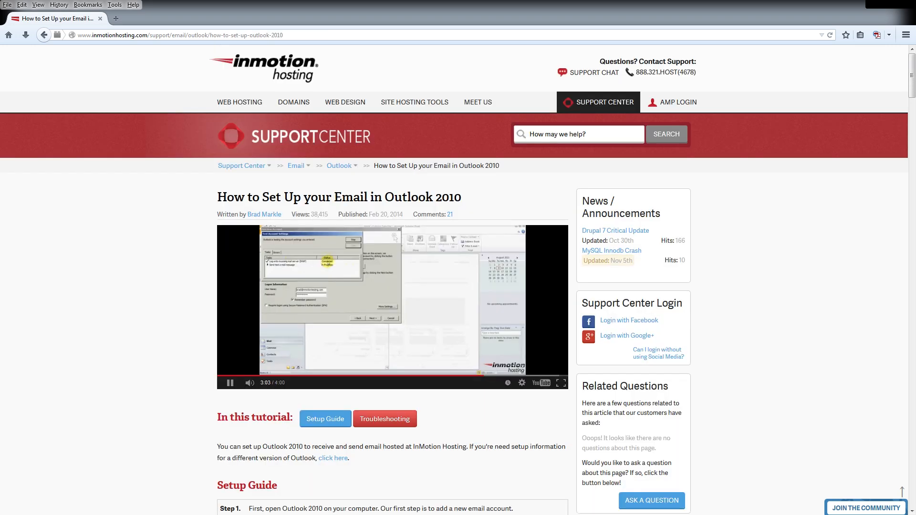
Visit WordPress tutorials and Join the Community, ending on the Support Center home page
left_click(865, 507)
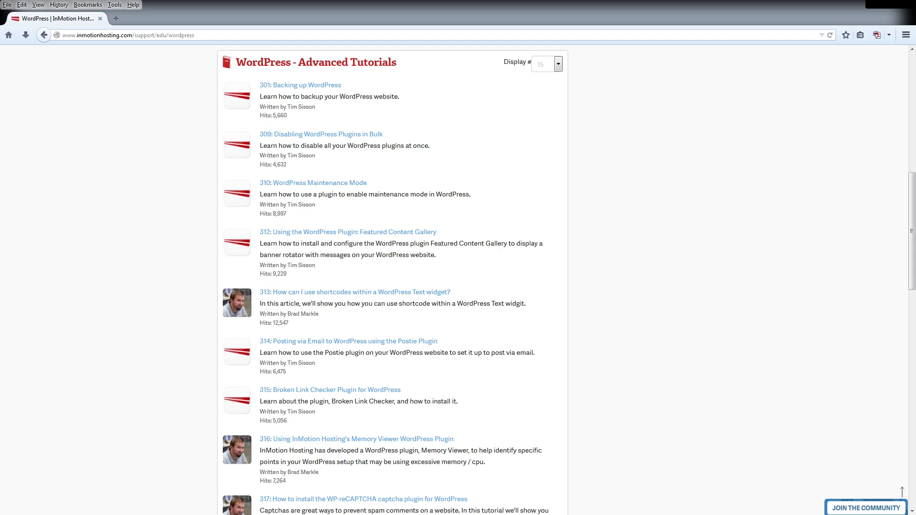
left_click(864, 507)
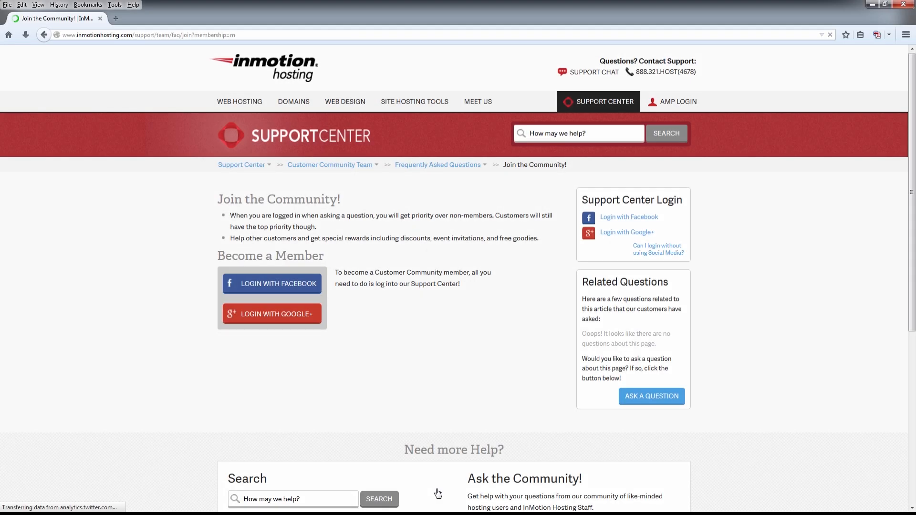
left_click(242, 164)
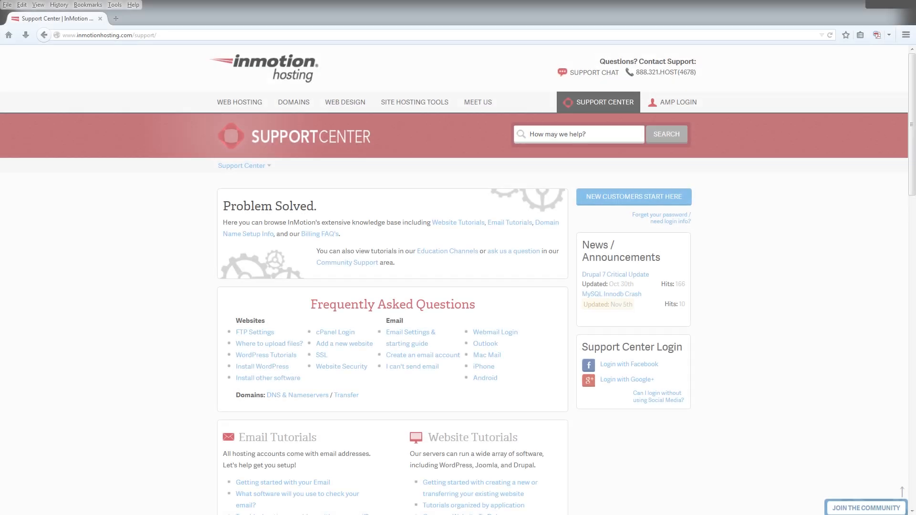